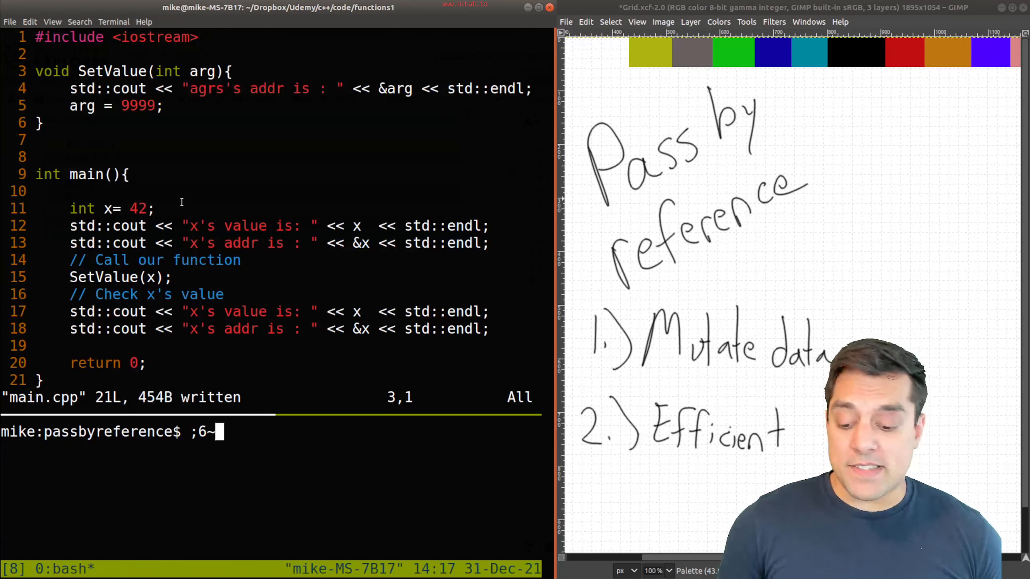
# Step: Compile main.cpp with g++ into prog and run it timed, highlighting SetValue and its call
pyautogui.write('g++ main.cpp -o prog')
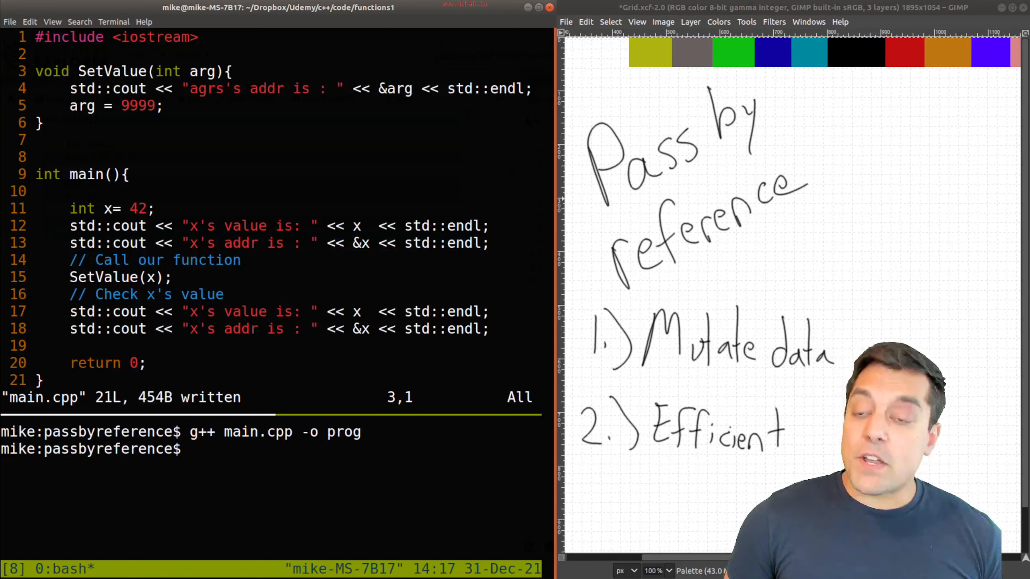
pyautogui.doubleClick(112, 71)
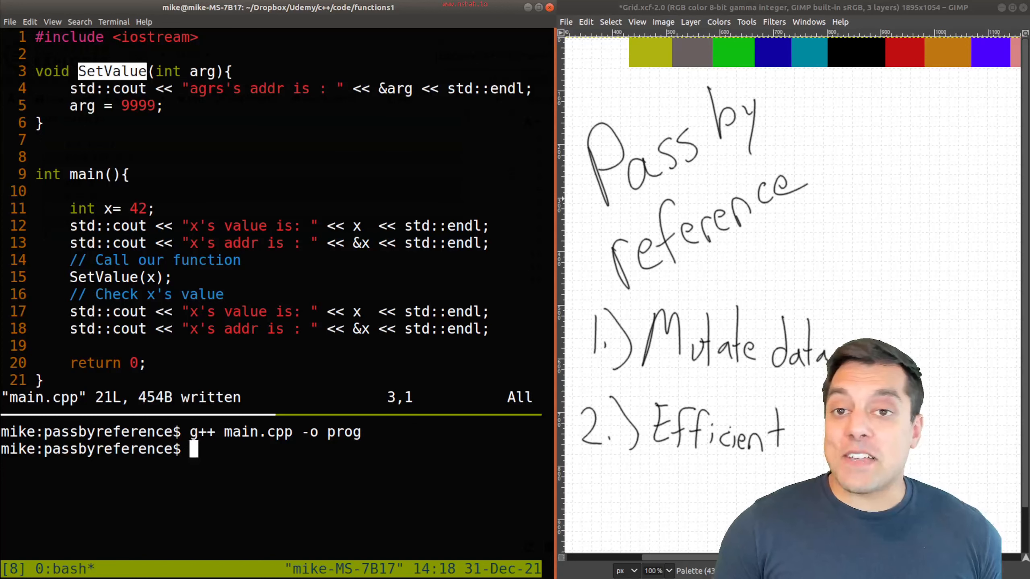
pyautogui.doubleClick(149, 259)
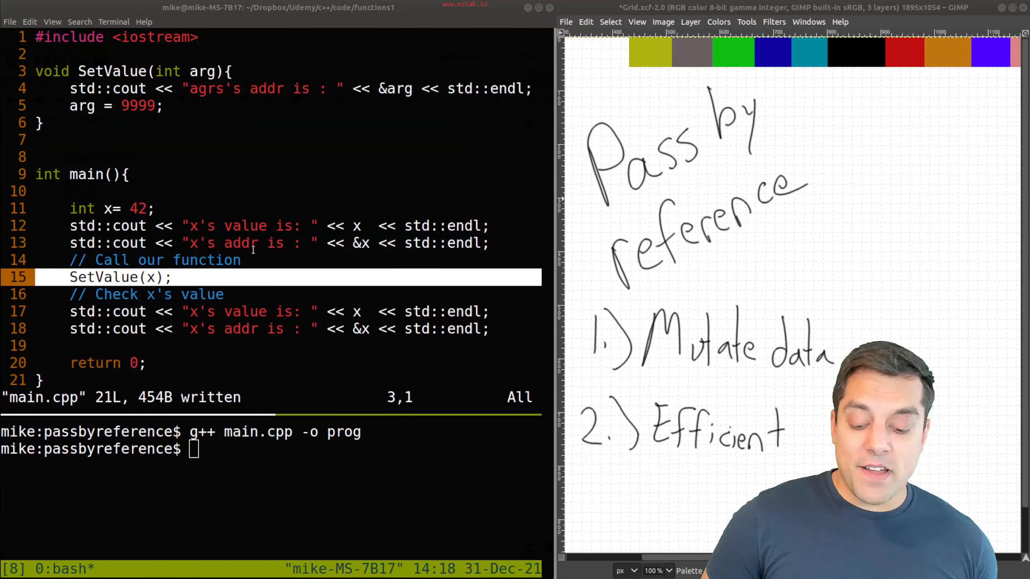
pyautogui.write('time ./prog')
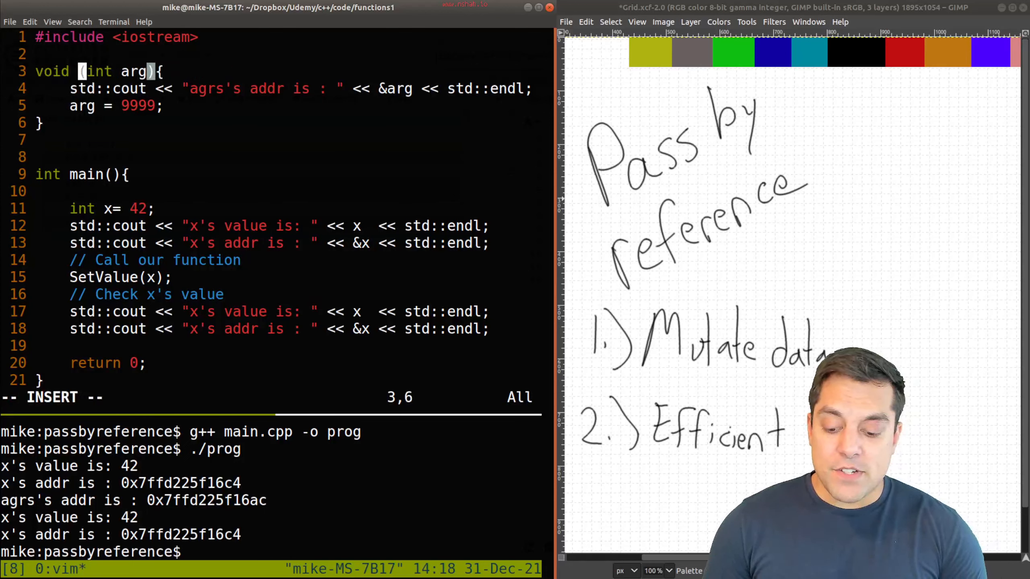
# Step: Rename SetValue to PassByValue and paste a copy of the function below it
pyautogui.write('PassByValue')
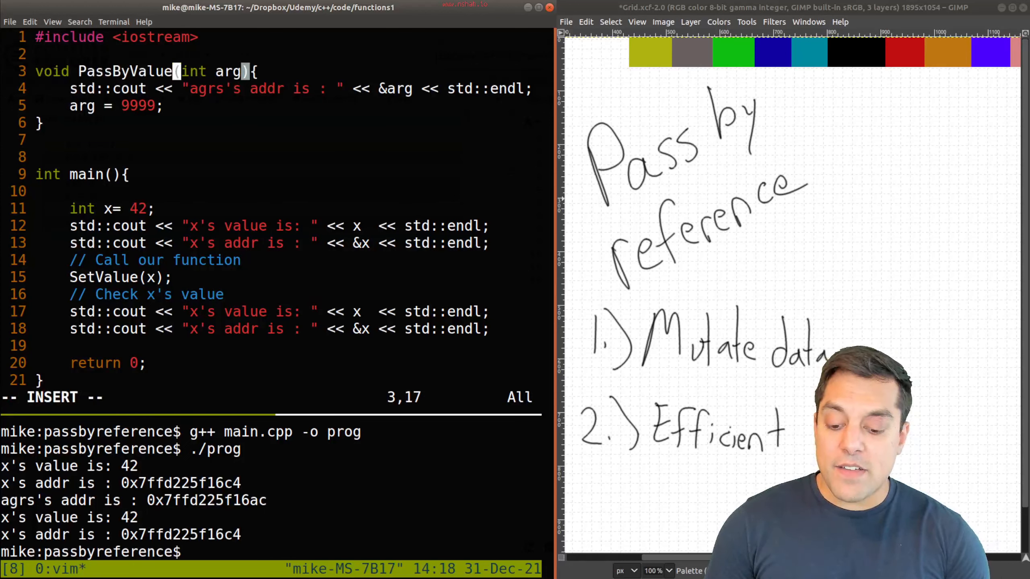
pyautogui.press('Escape')
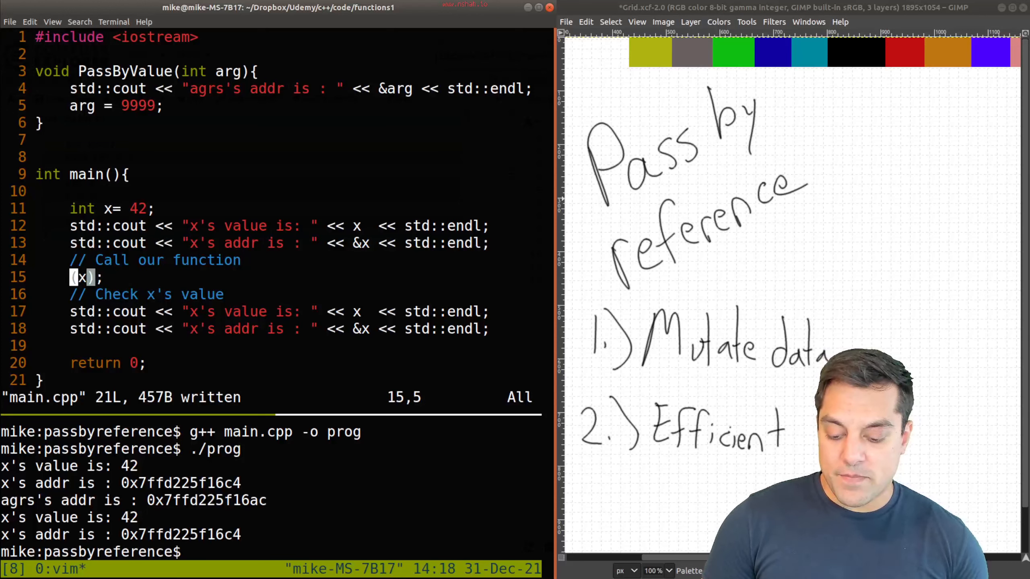
pyautogui.write('PassByValue')
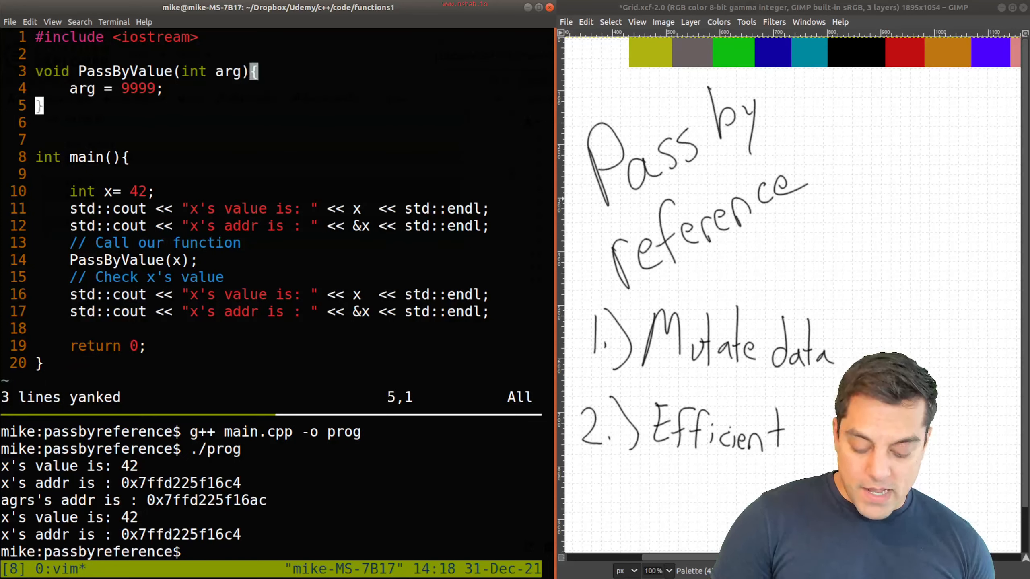
pyautogui.press('p')
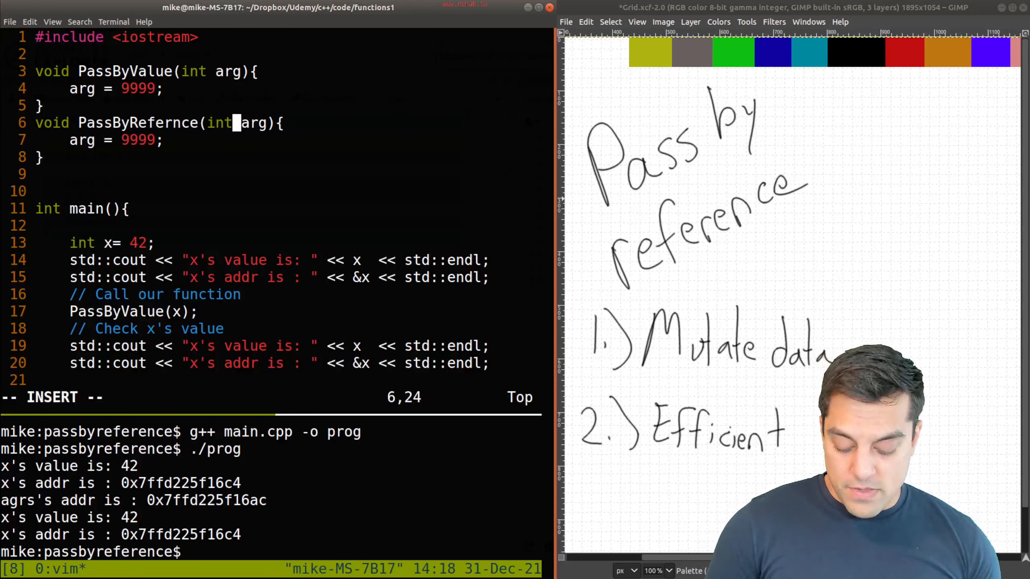
# Step: Turn the copy into PassByRefernce(int& alias) that sets alias to 9999, and save
pyautogui.write('&')
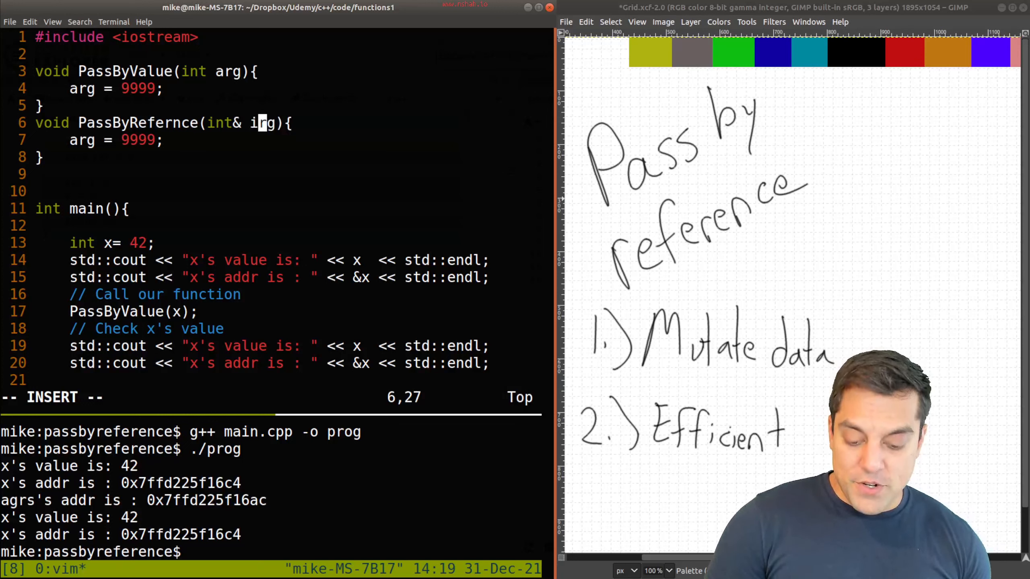
pyautogui.write('alias')
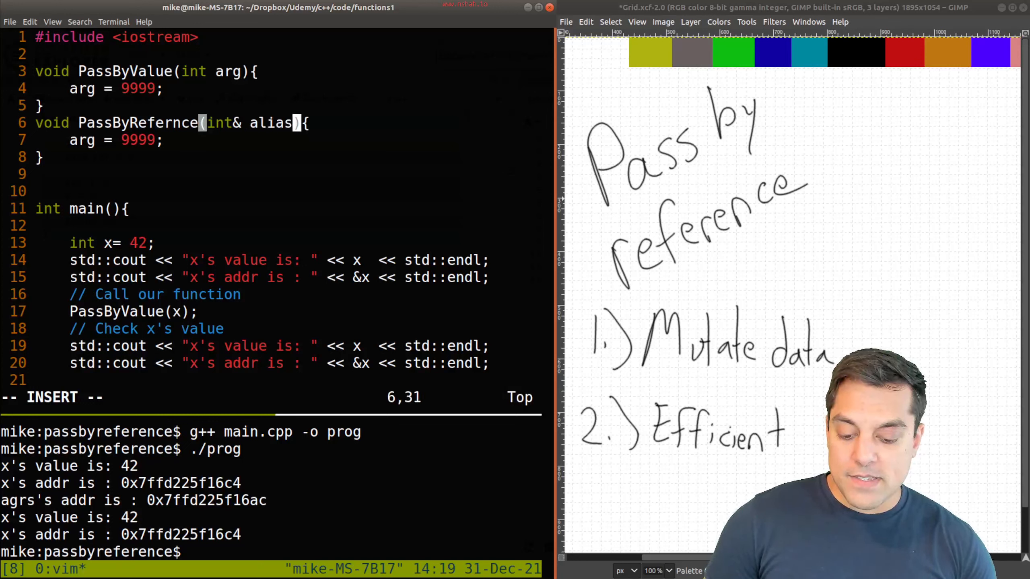
pyautogui.write('_re')
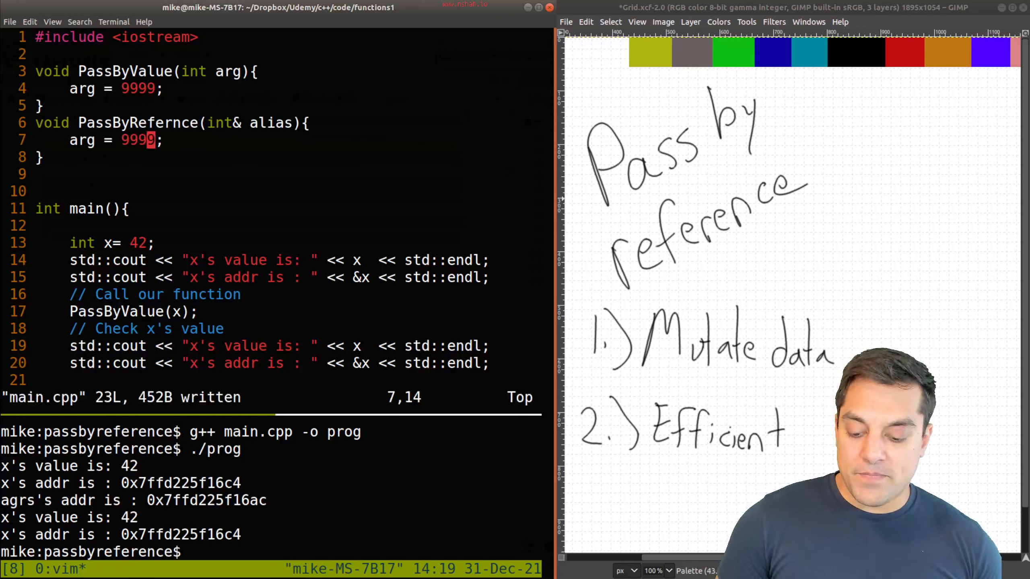
pyautogui.write('alias')
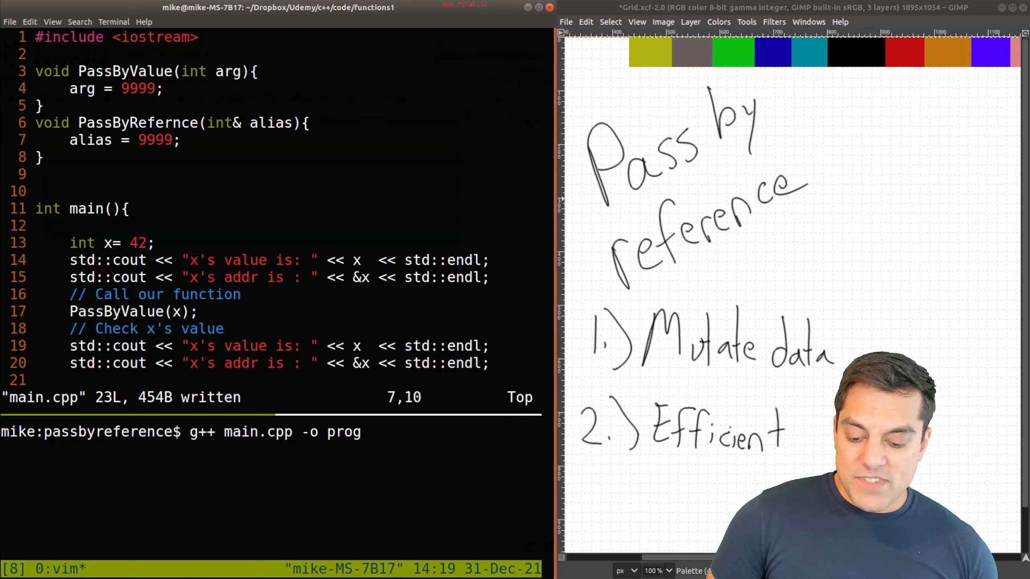
# Step: Add a cout line in PassByRefernce printing "alias's addr is : " << &alias, and save
pyautogui.press('V')
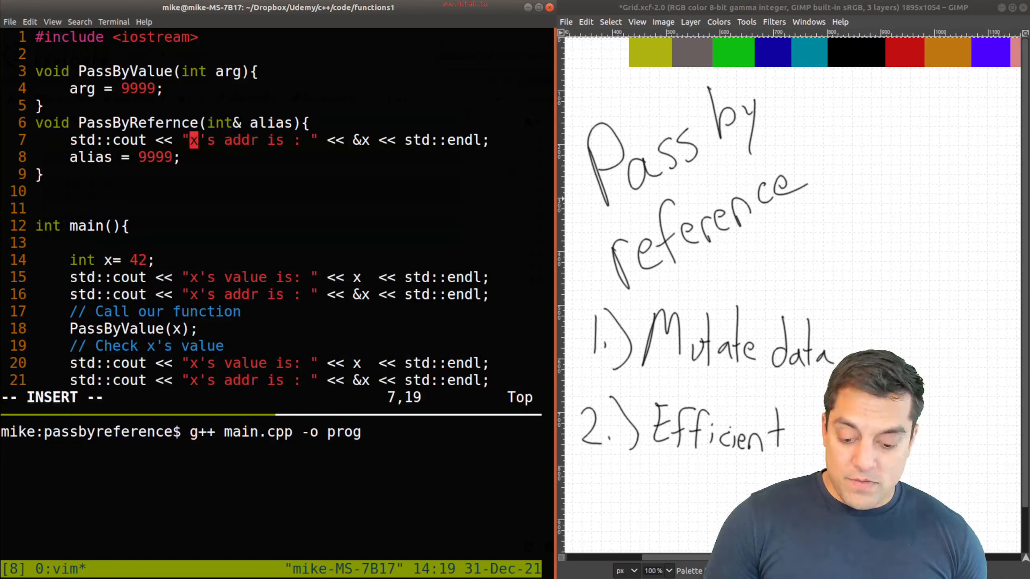
pyautogui.write('alias')
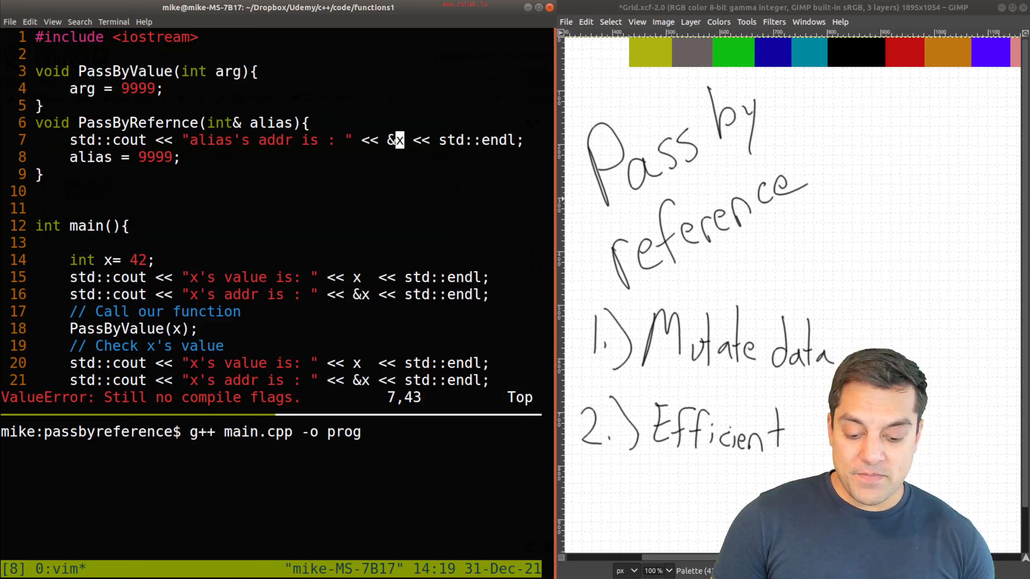
pyautogui.write('alias')
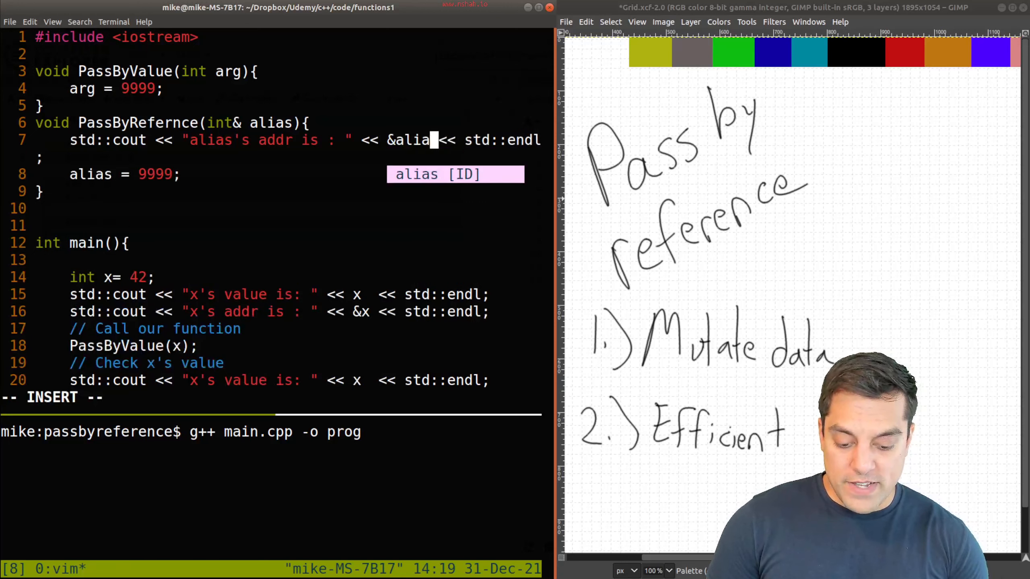
pyautogui.press('Escape')
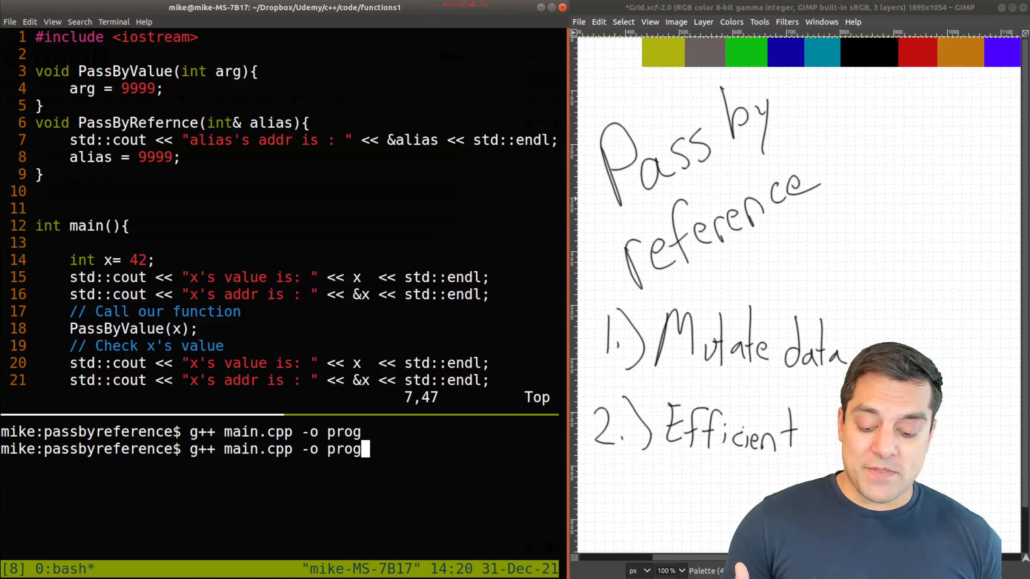
# Step: Run prog, then switch main to call PassByRefernce(x) and rerun, showing x become 9999
pyautogui.press('Return')
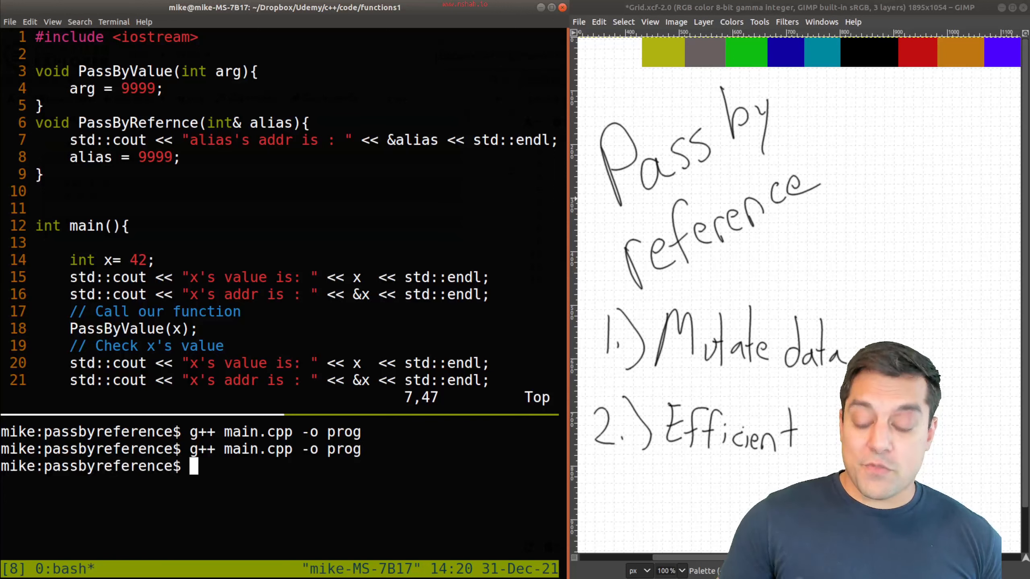
pyautogui.write('./prog')
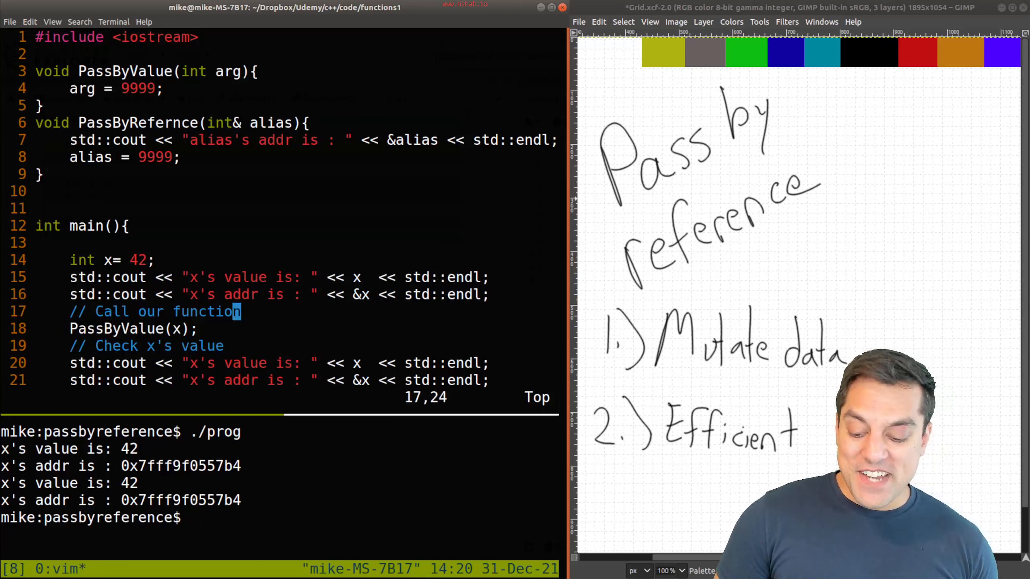
pyautogui.press('V')
pyautogui.write('PassByRefernce(x);')
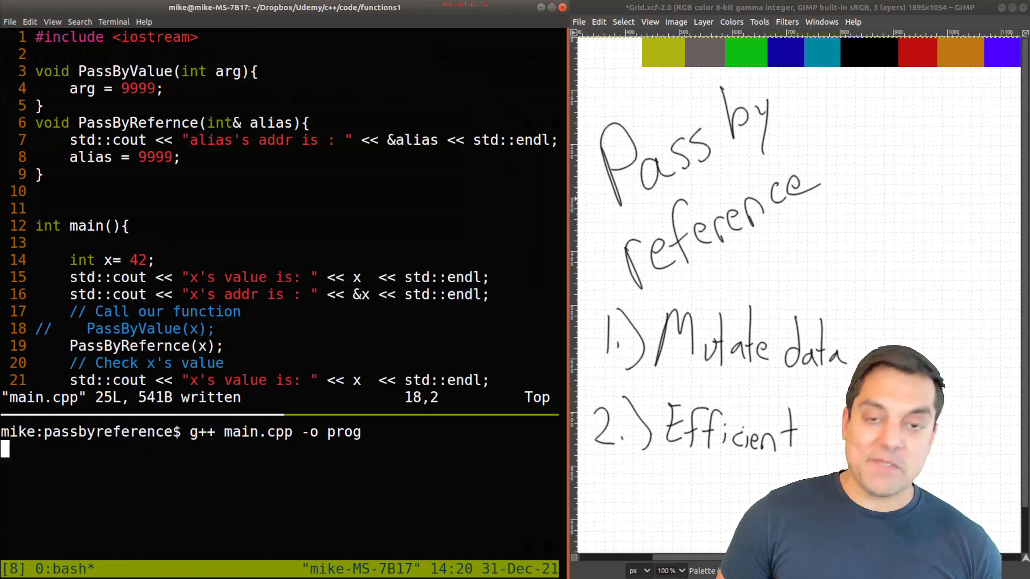
pyautogui.write('./prog')
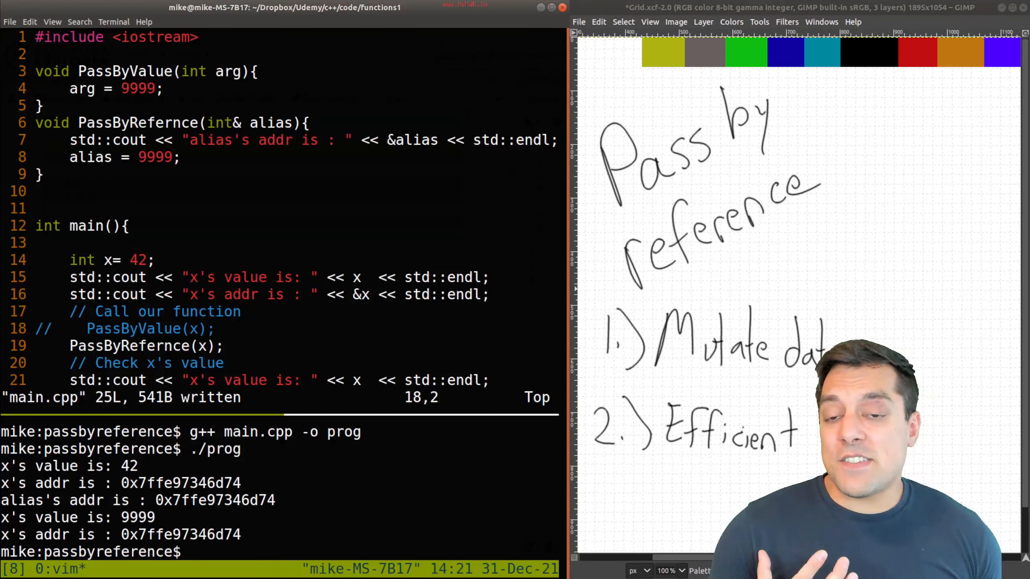
# Step: Add #include <vector> below the iostream include and save main.cpp
pyautogui.press('Up')
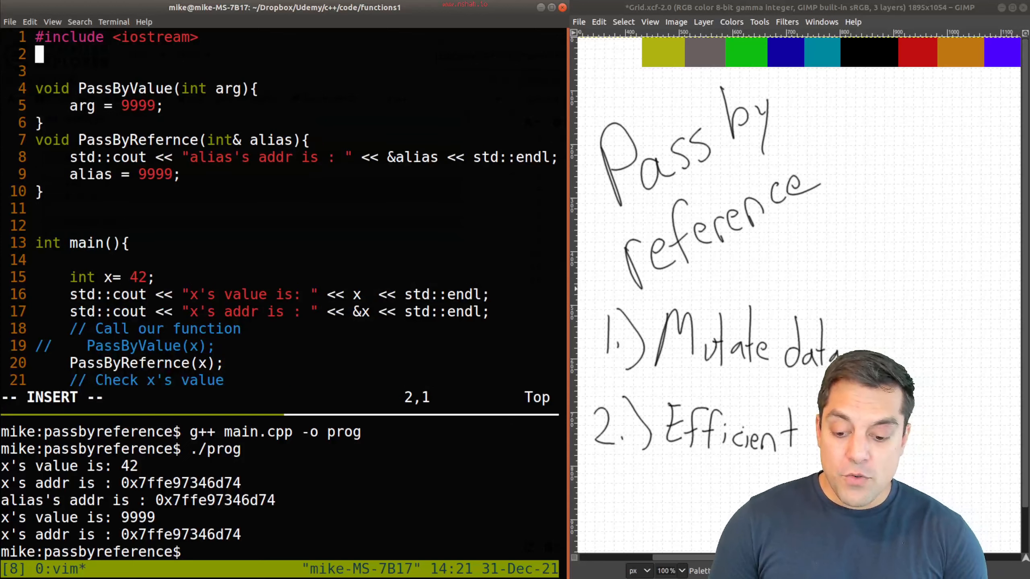
pyautogui.write('#include <vector>')
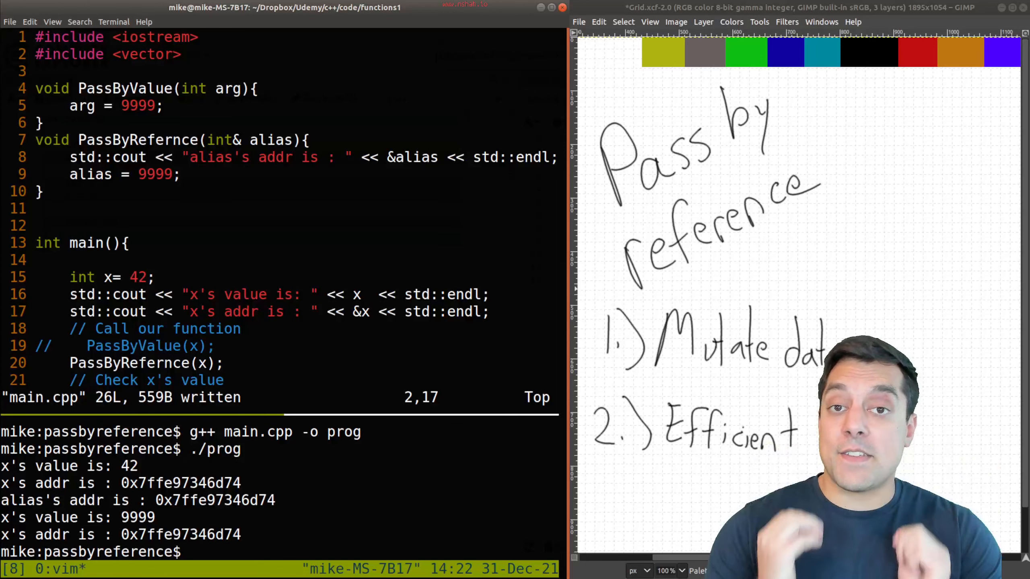
pyautogui.write('#inclu')
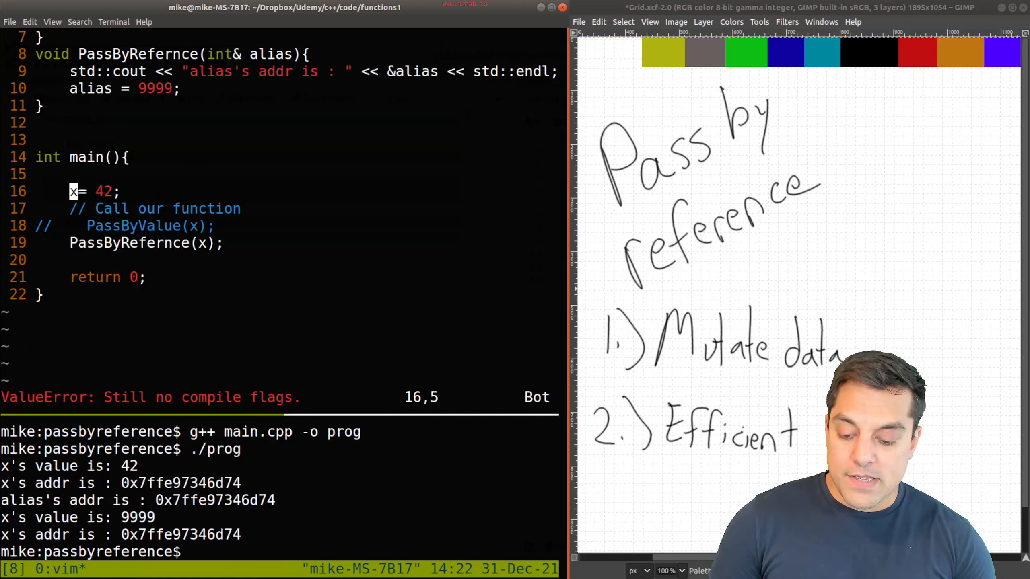
# Step: Declare std::vector<int> x in main and reserve 1000 elements
pyautogui.write('std::vecto')
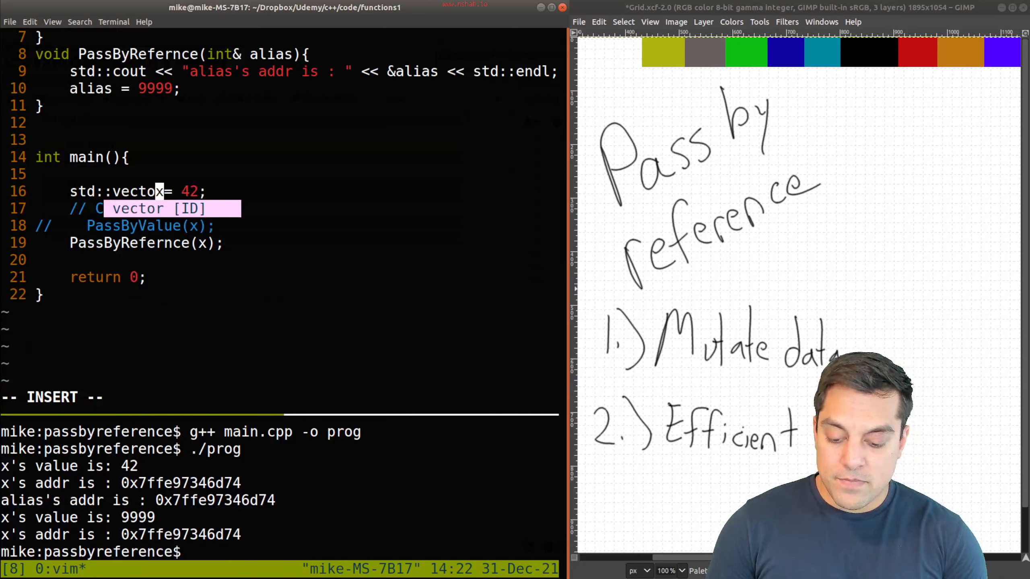
pyautogui.write('<int> x;')
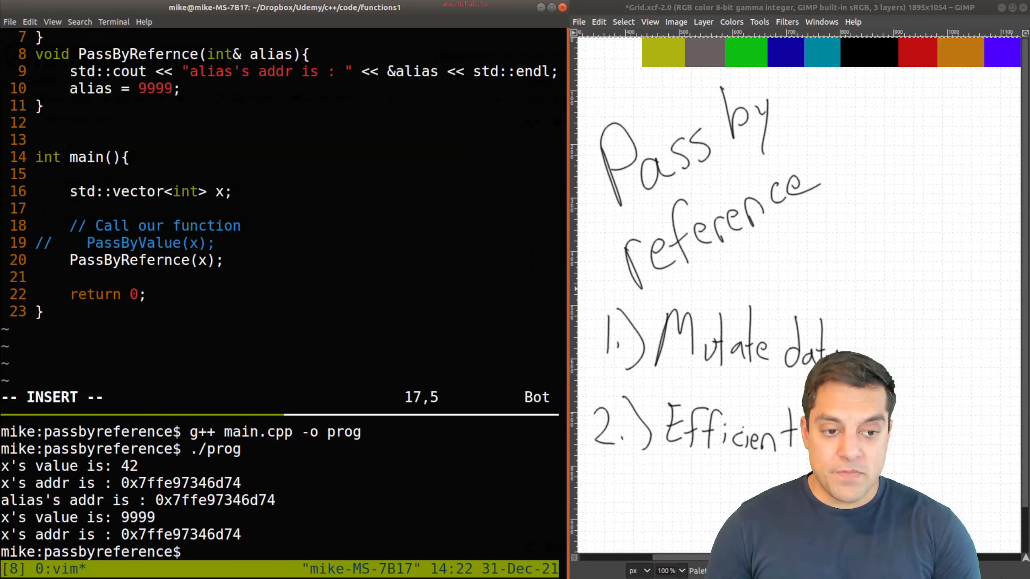
pyautogui.write('std::')
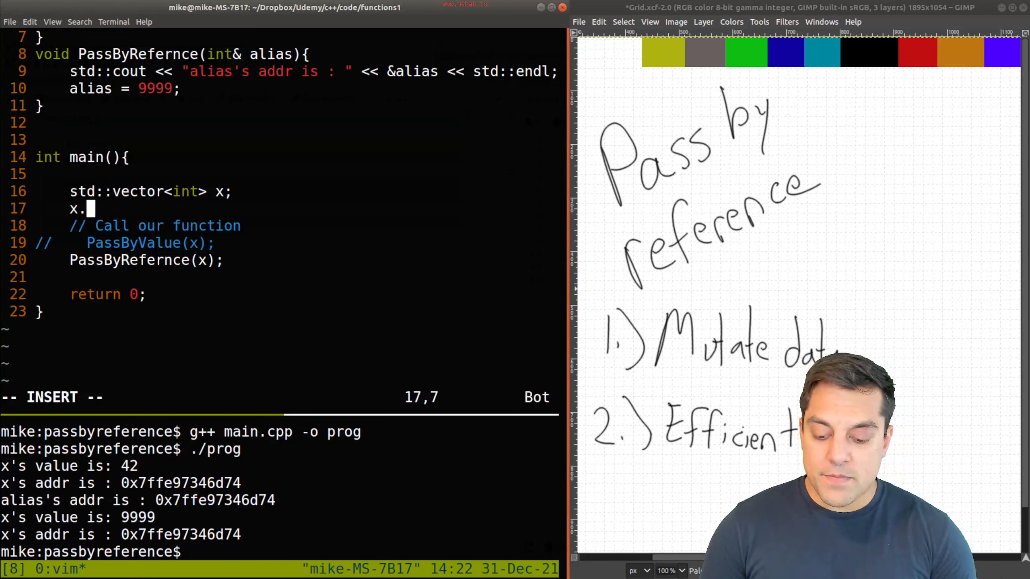
pyautogui.write('reserve(')
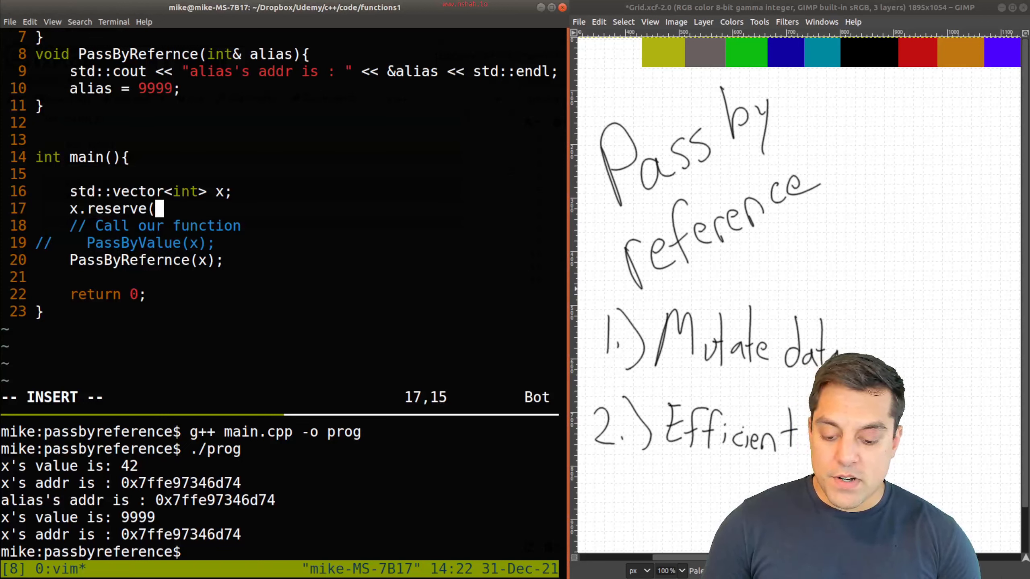
pyautogui.write('1000);')
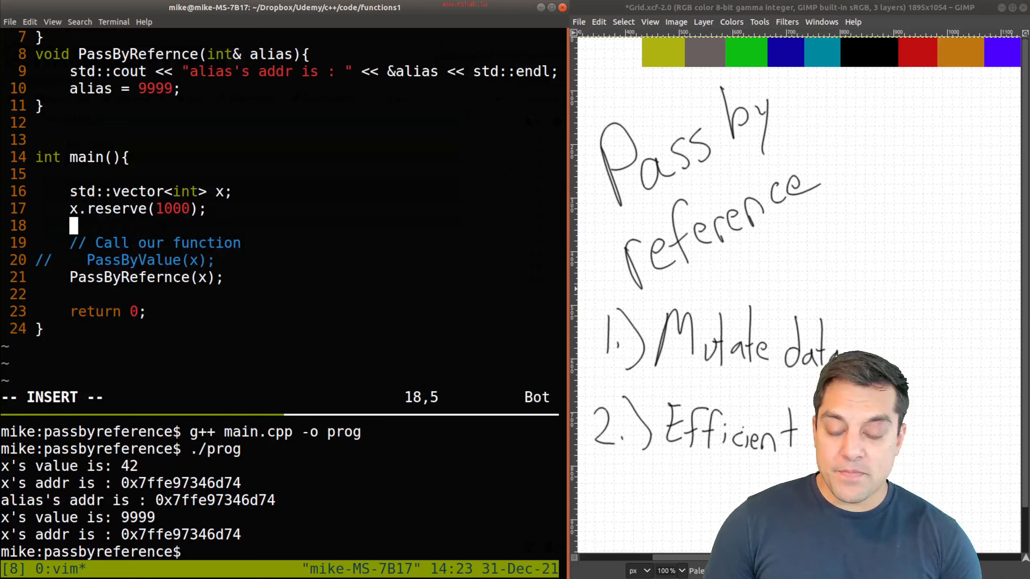
# Step: Fill x with 1s via std::fill(std::begin(x),std::end(x),1)
pyautogui.write('std::fill(s')
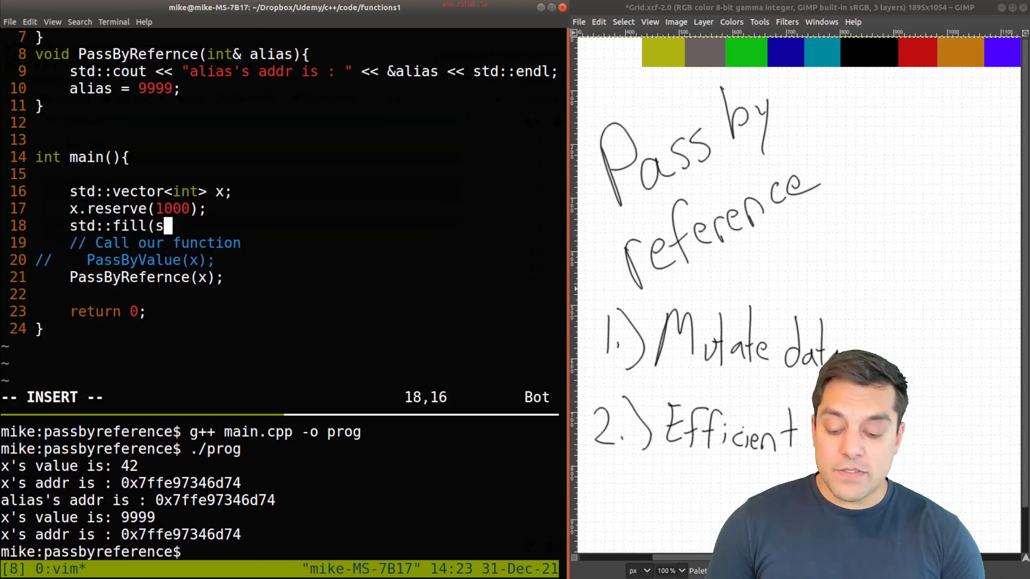
pyautogui.write('td::begin(')
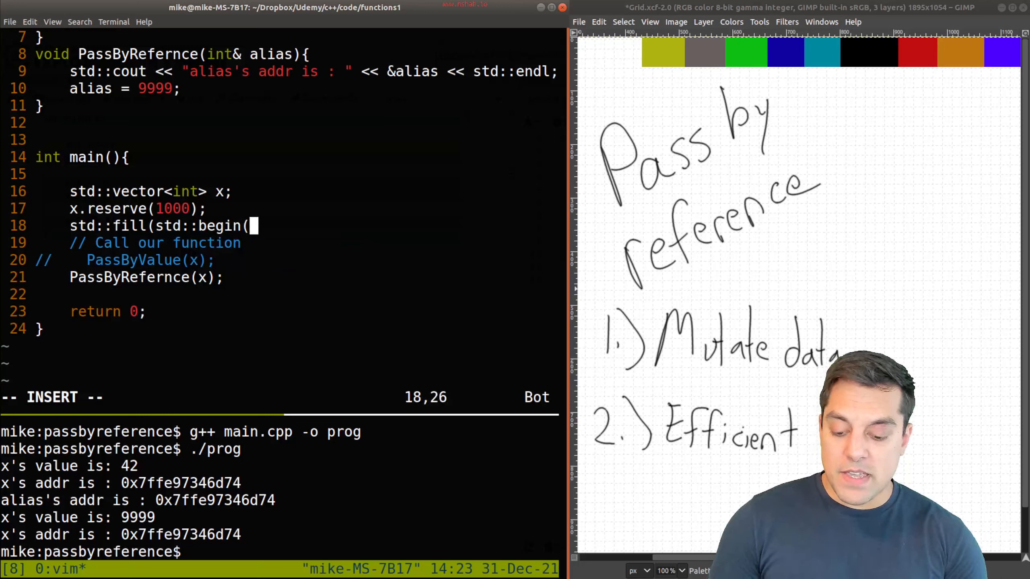
pyautogui.write('x),std::')
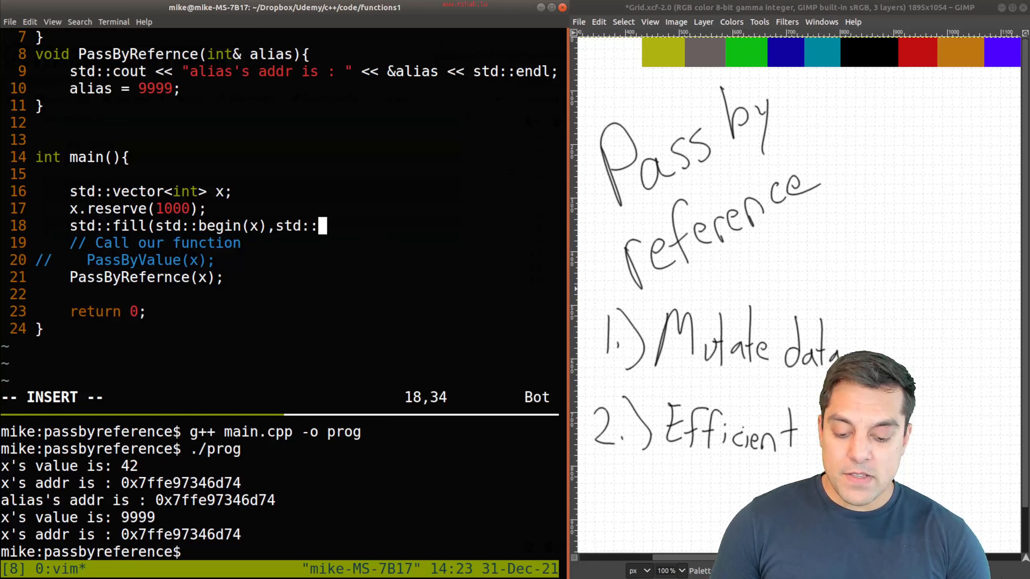
pyautogui.write('end(x')
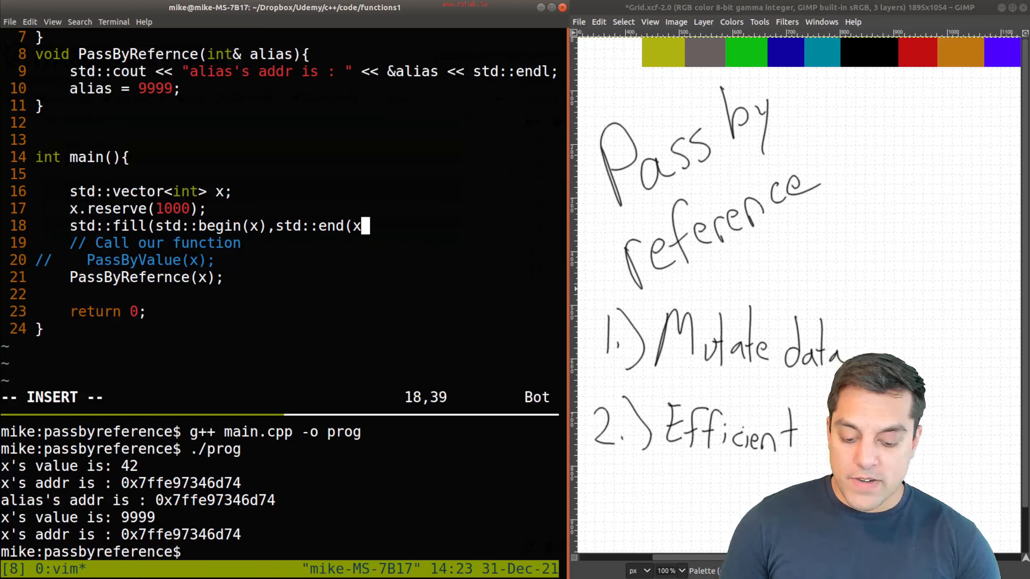
pyautogui.write(',1);')
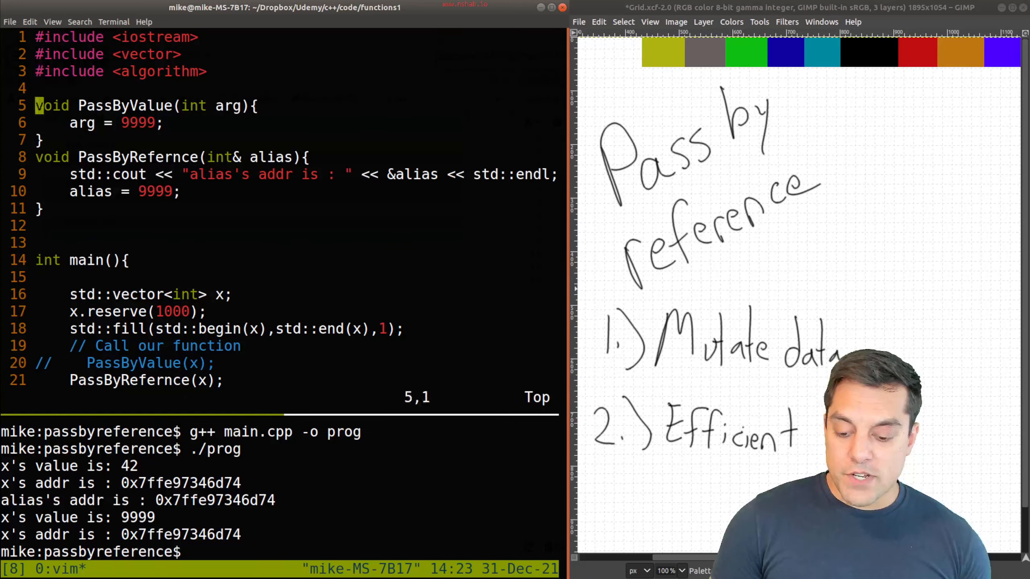
# Step: Make the functions take std::vector<int> and std::vector<int>&, each setting element 0 to 1
pyautogui.write('std::vector<')
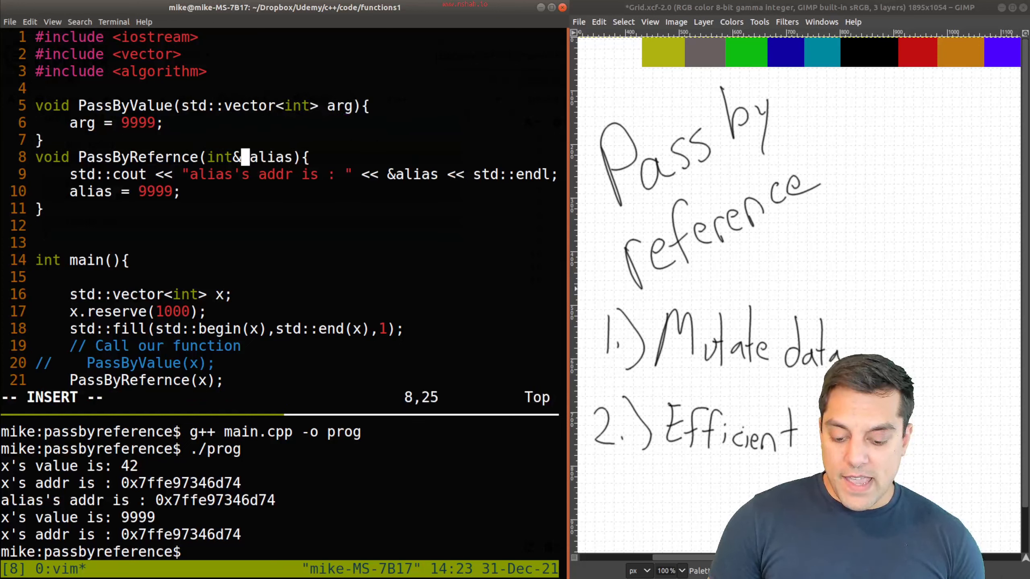
pyautogui.write('std::vector<')
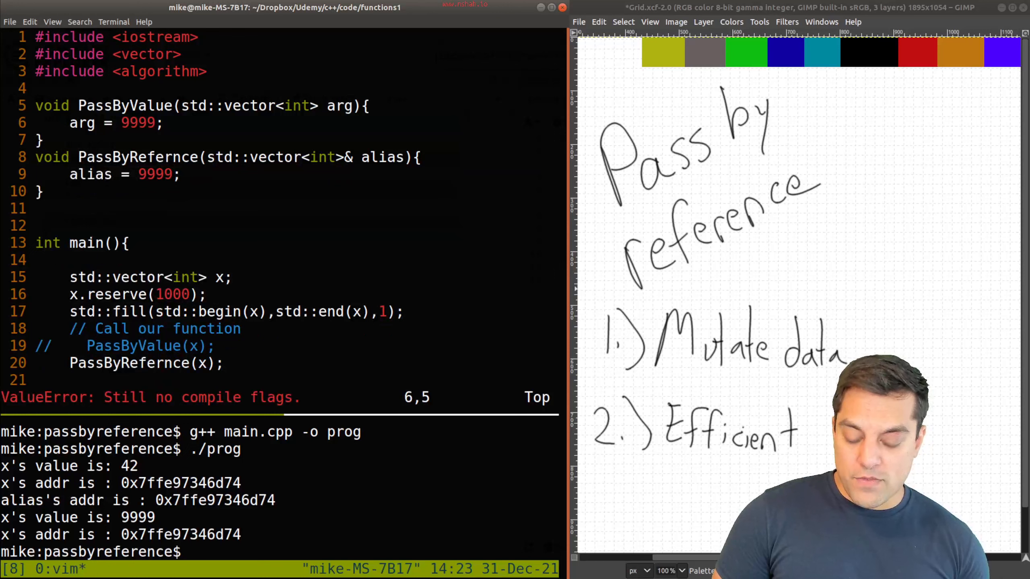
pyautogui.write('[0')
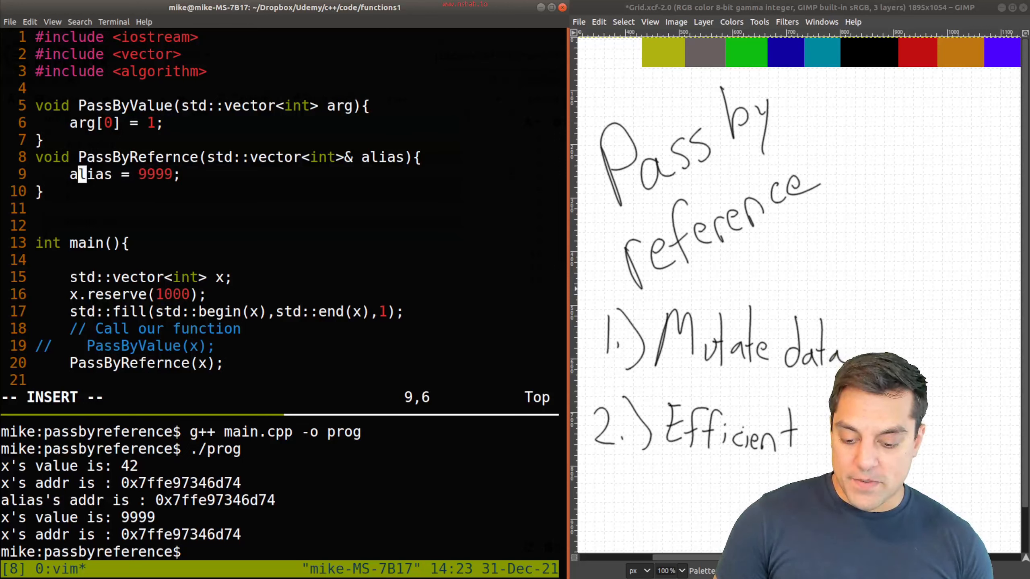
pyautogui.write('[0]')
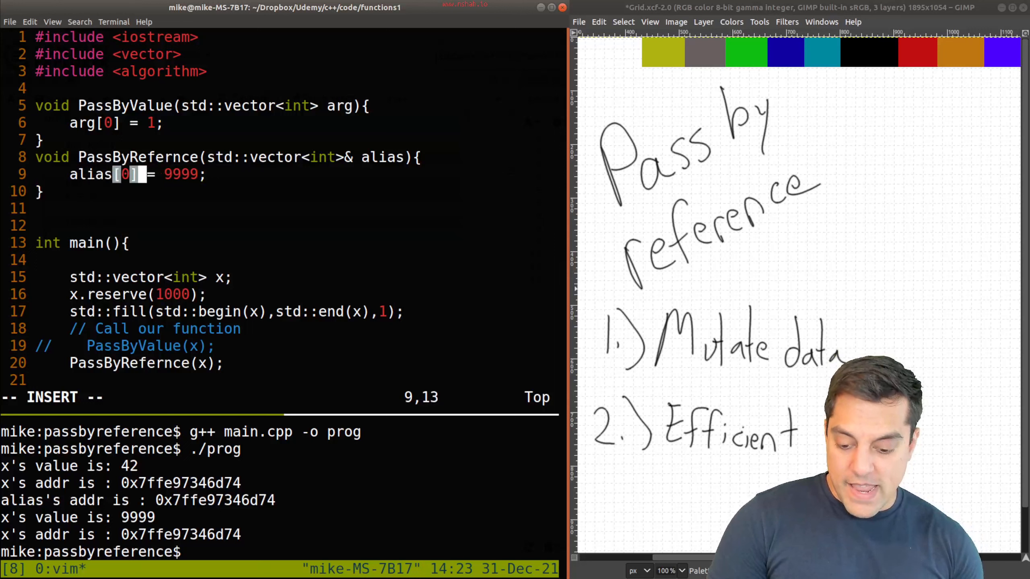
pyautogui.write('1')
pyautogui.click(282, 552)
pyautogui.write('./prog ')
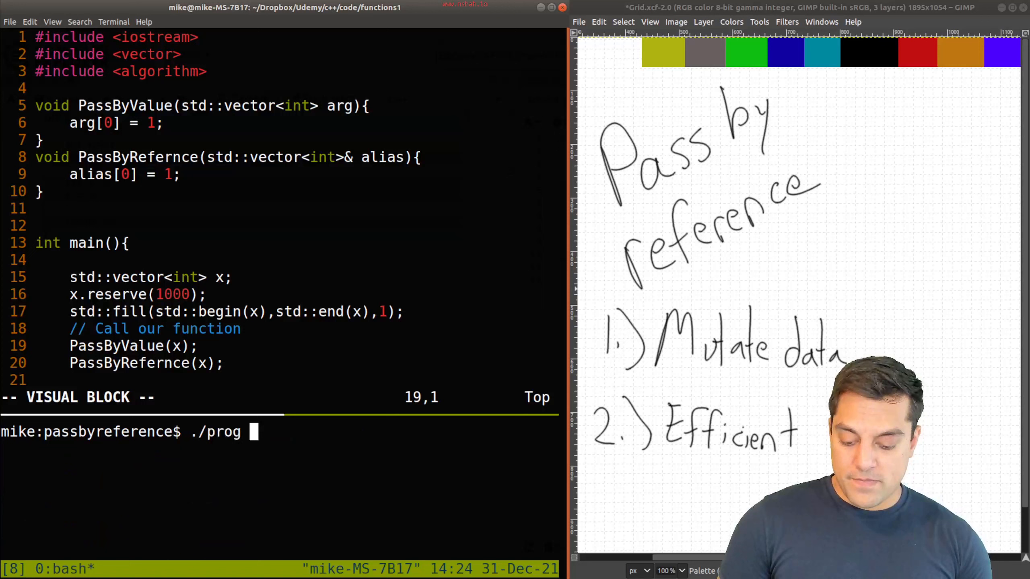
# Step: Build and run prog, then construct x as x(1000) instead of reserving, and save
pyautogui.write('g++ main.cpp -o prog')
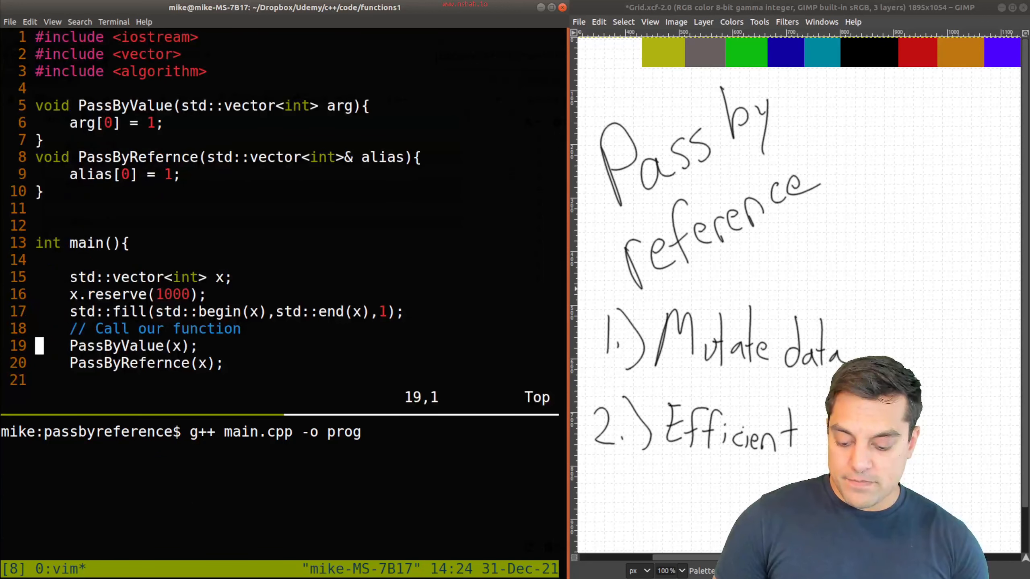
pyautogui.write('./prog')
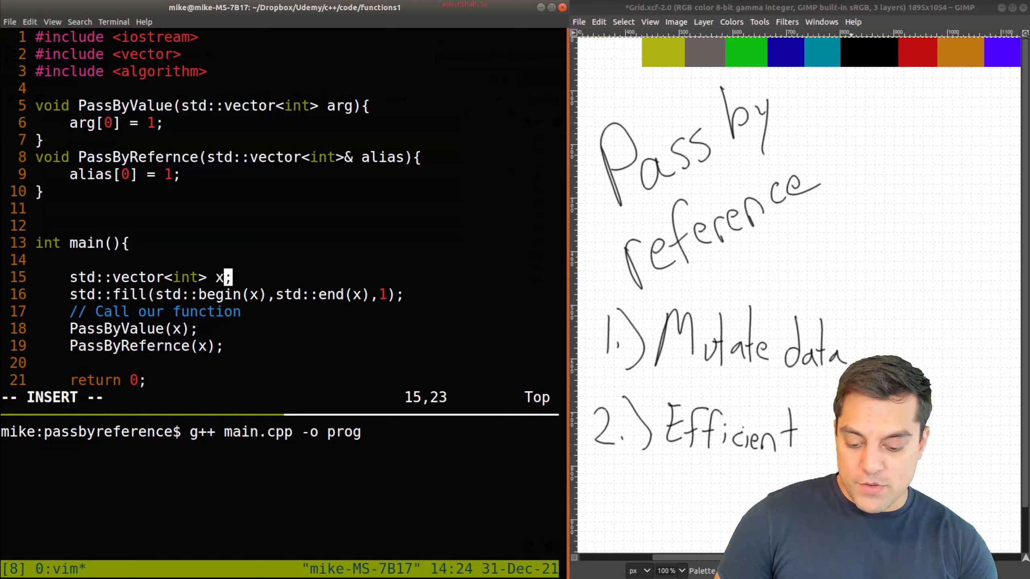
pyautogui.write('(1000')
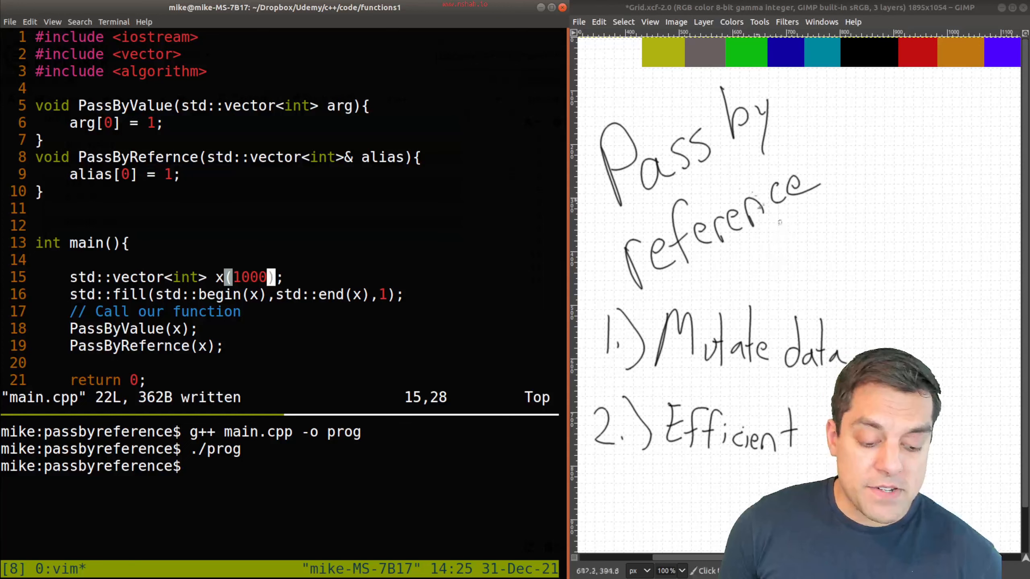
# Step: Draw a row of array cells across the canvas top, indexed 0 to 1000...n
pyautogui.moveTo(597, 95); pyautogui.dragTo(959, 103)
pyautogui.write('00')
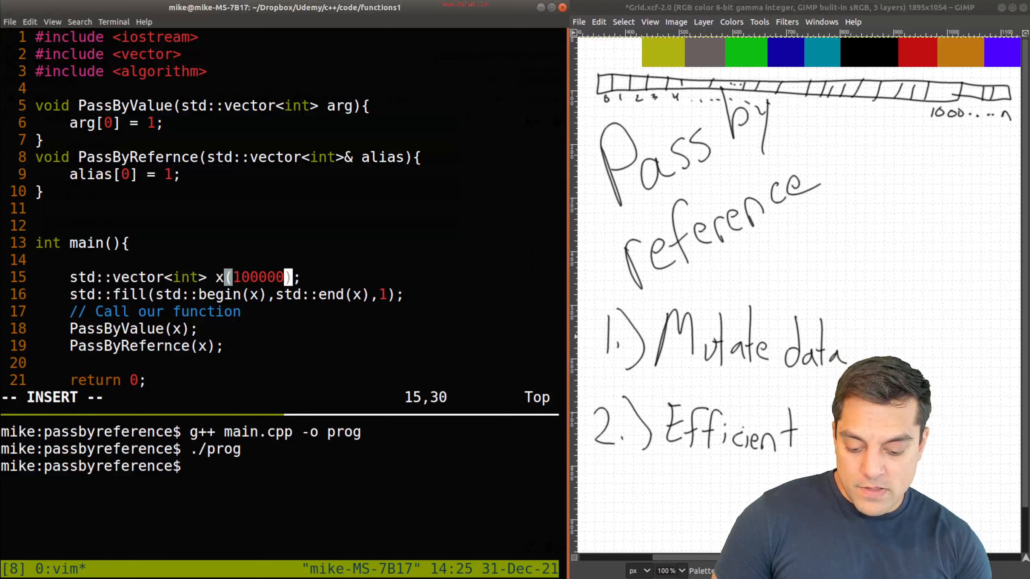
# Step: Enlarge x tenfold up to 100000000 ints, rebuilding and running time ./prog after each change
pyautogui.press('Escape')
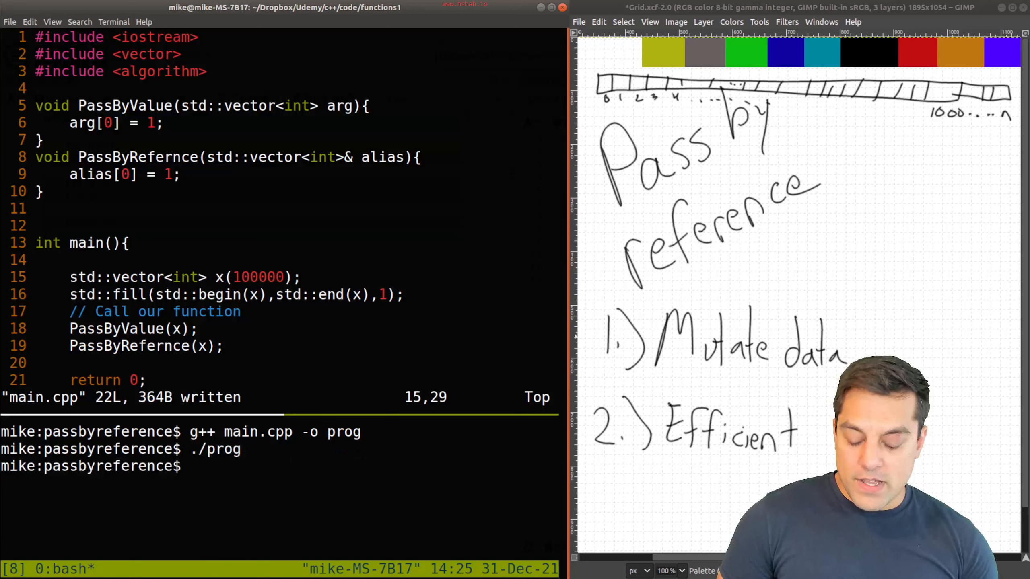
pyautogui.write('t')
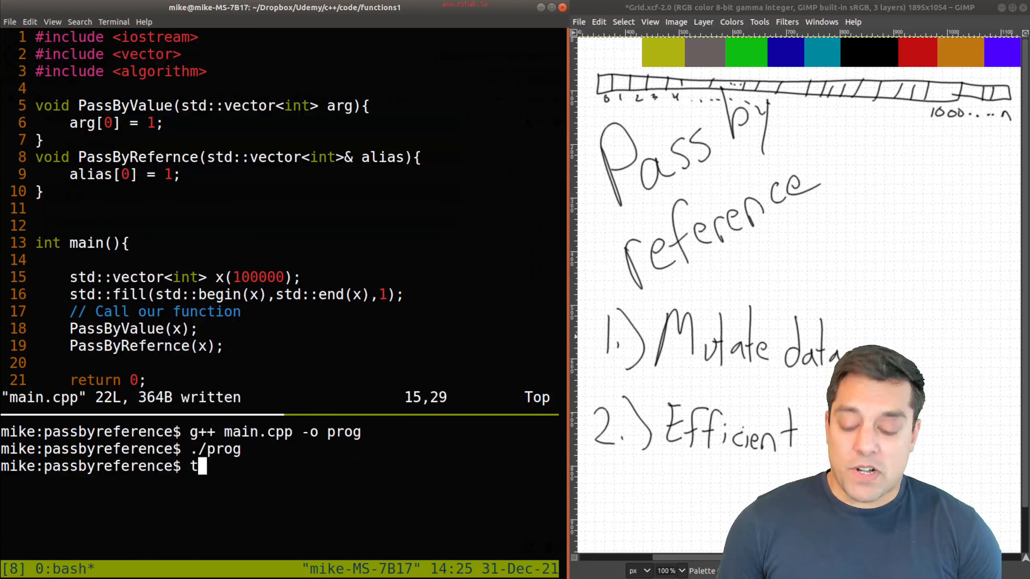
pyautogui.write('ime ./prog')
pyautogui.click(282, 277)
pyautogui.write('0')
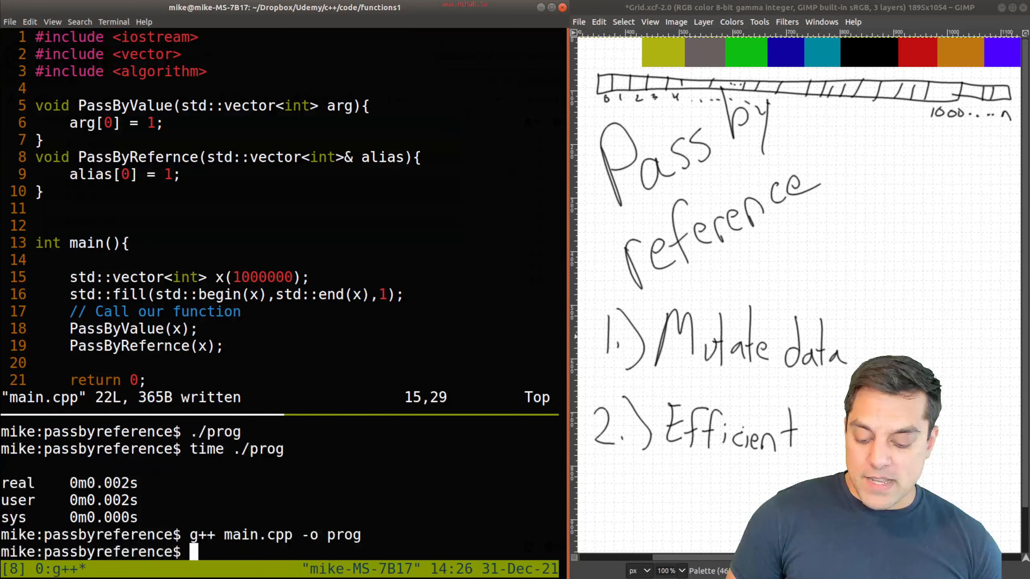
pyautogui.press('Return')
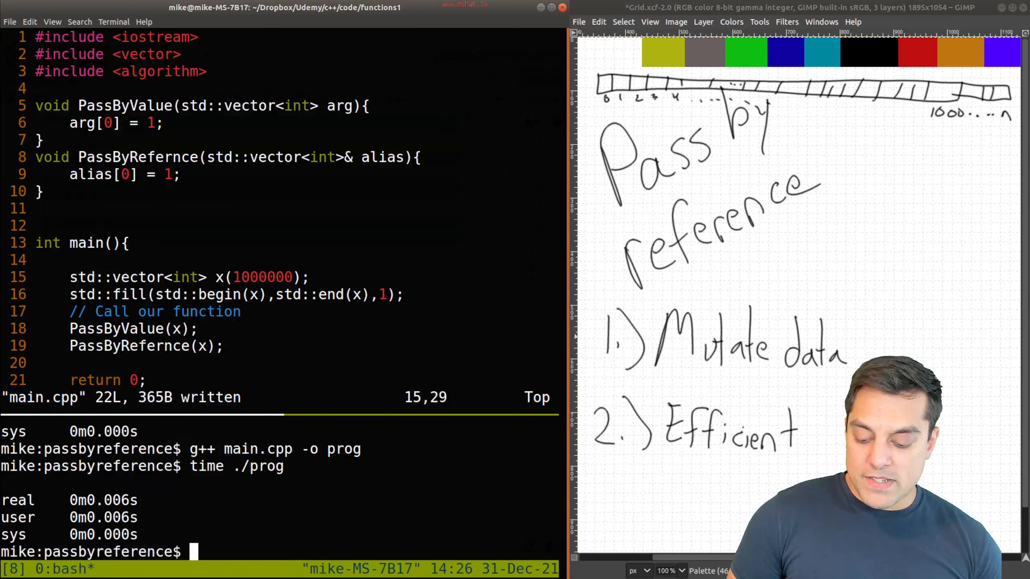
pyautogui.press('i')
pyautogui.write('0')
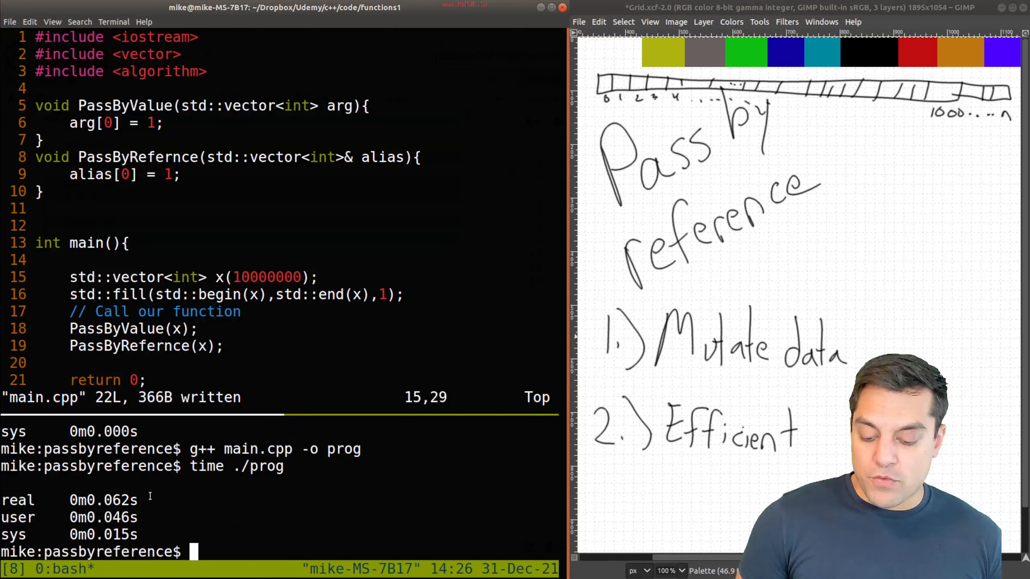
pyautogui.press('i')
pyautogui.write('0')
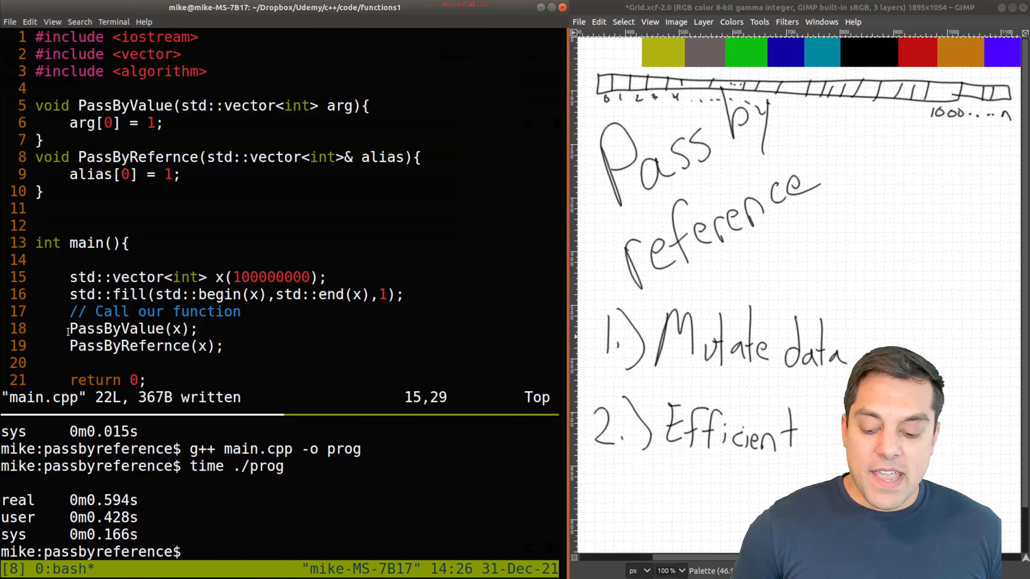
# Step: Comment out PassByRefernce(x) in main, save, rebuild and time the by-value run
pyautogui.doubleClick(118, 328)
pyautogui.write('//    ')
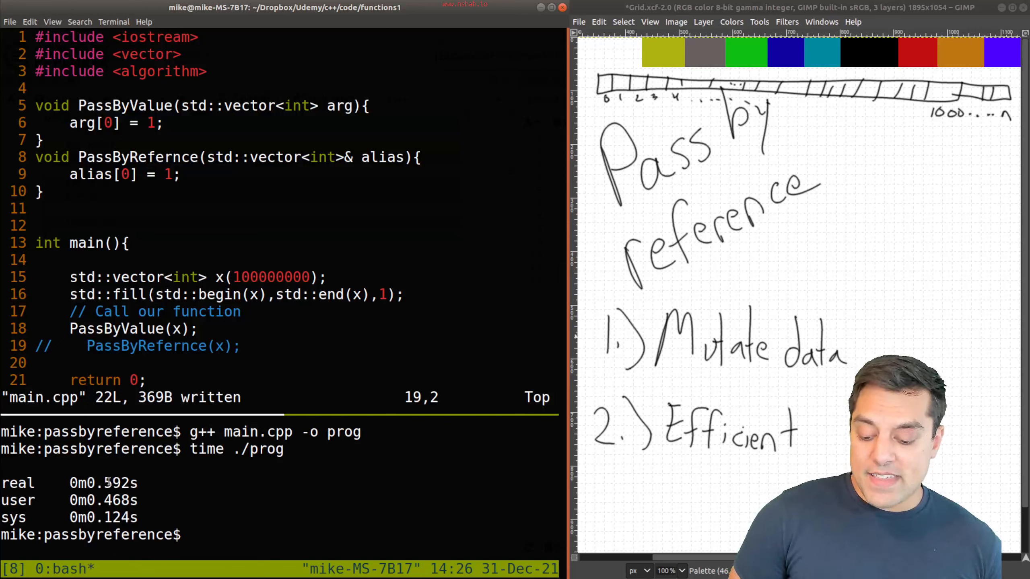
pyautogui.doubleClick(117, 483)
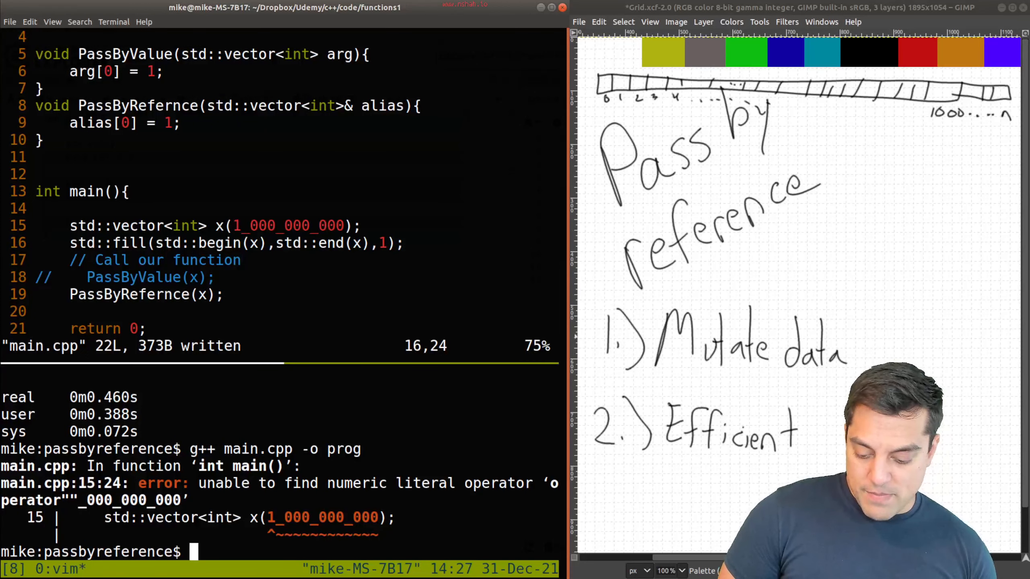
pyautogui.write('g++ main.cpp -o prog')
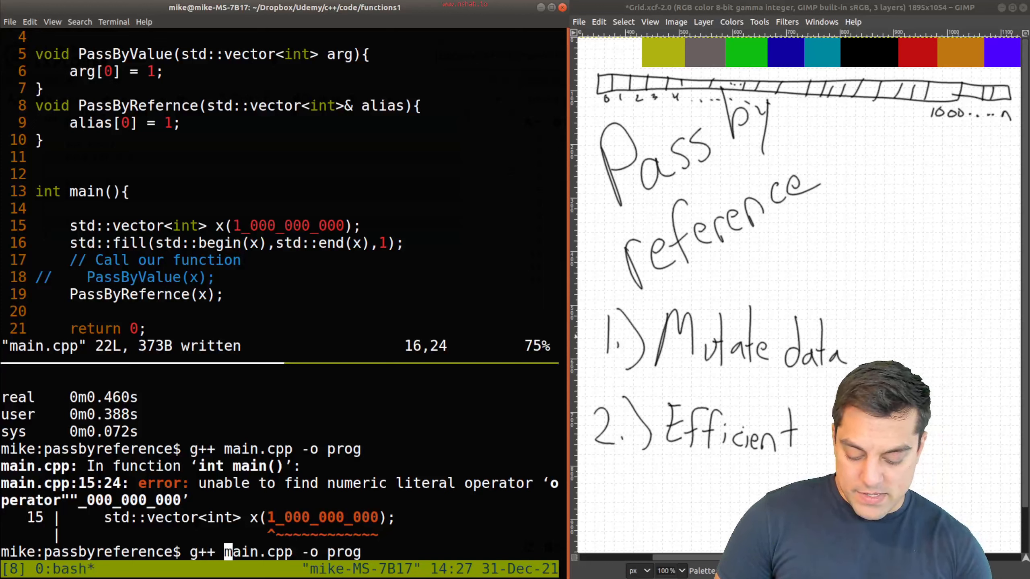
pyautogui.write('-std=c++17')
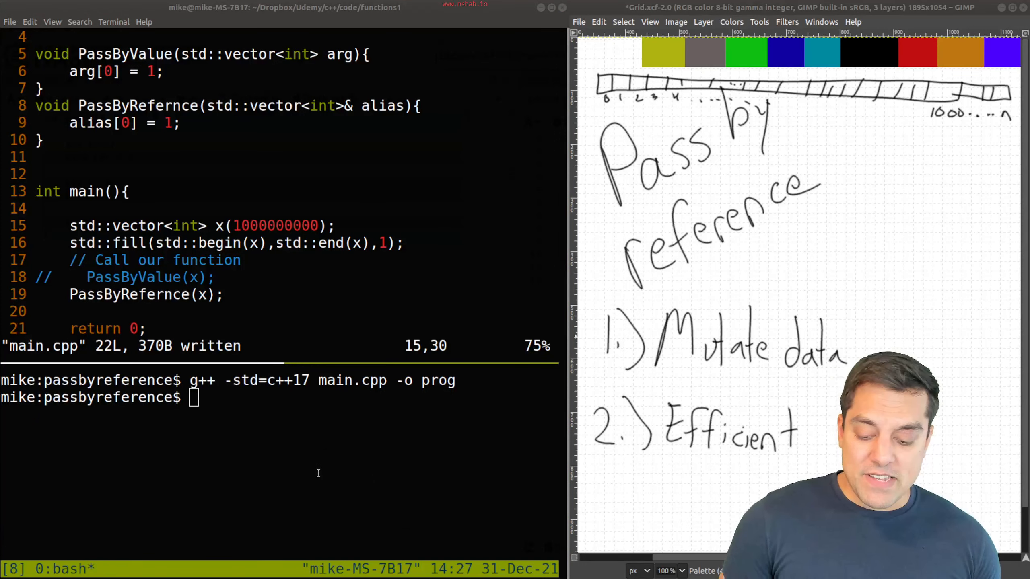
# Step: Recompile and run time ./prog for the billion-int vector: 4.625s by reference, 6.010s by value
pyautogui.write('g++ main.cpp -o prog')
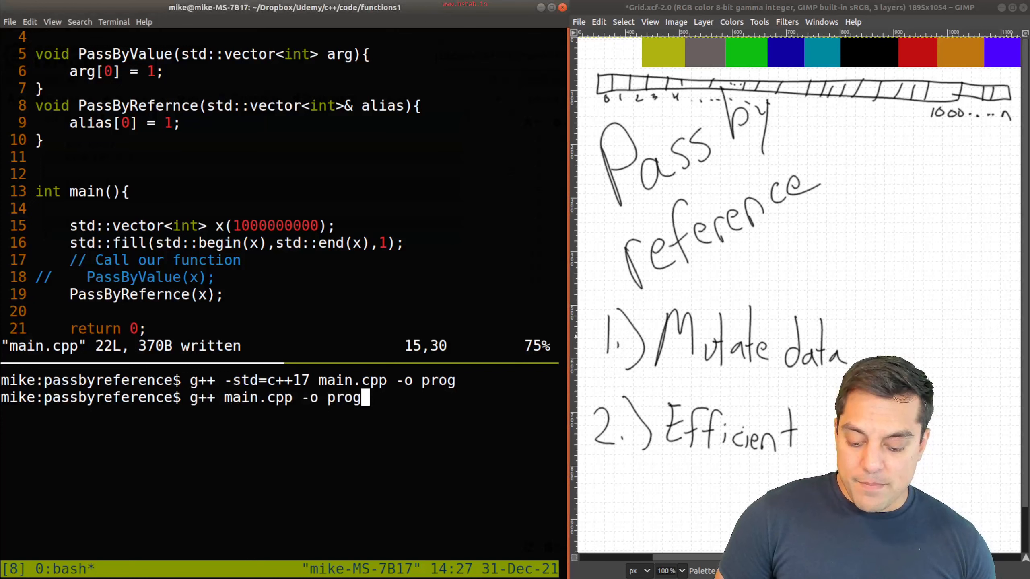
pyautogui.write('time ./prog')
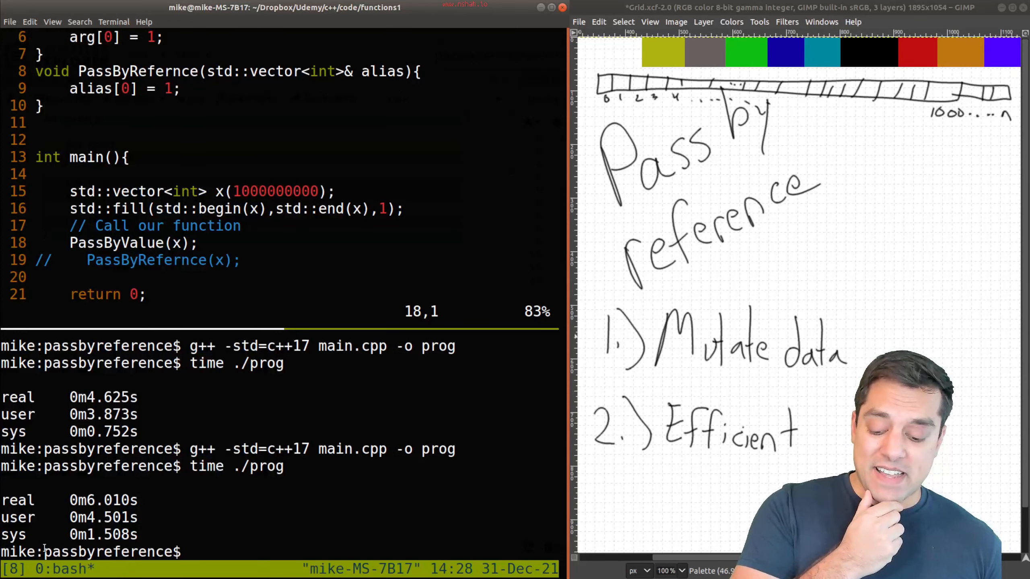
pyautogui.doubleClick(105, 500)
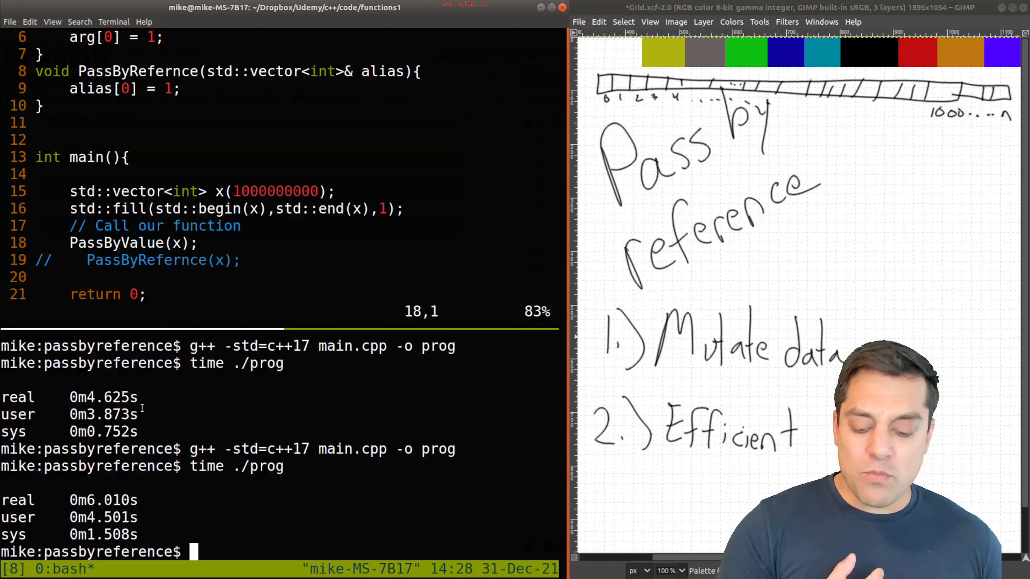
pyautogui.doubleClick(276, 191)
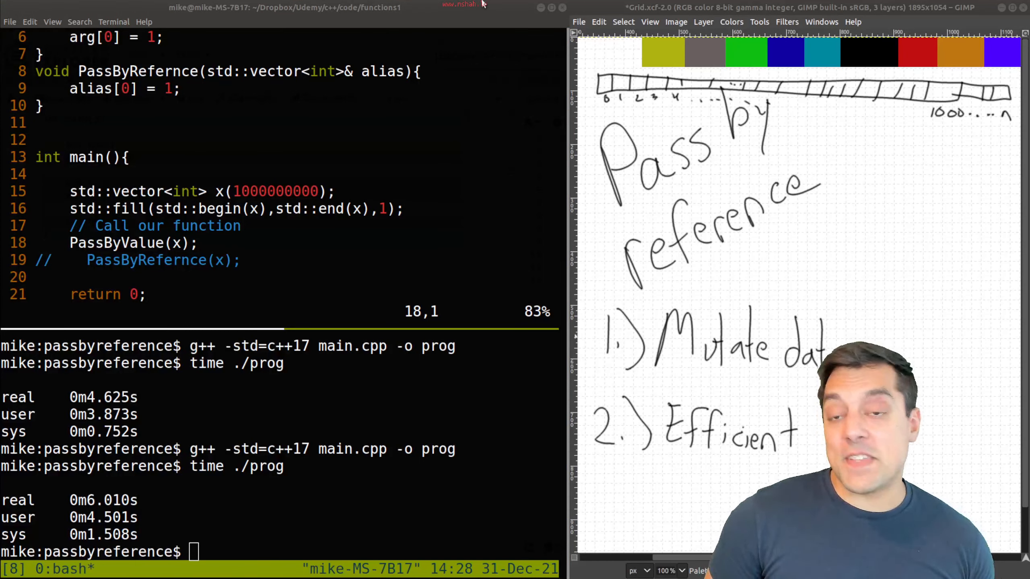
pyautogui.doubleClick(117, 242)
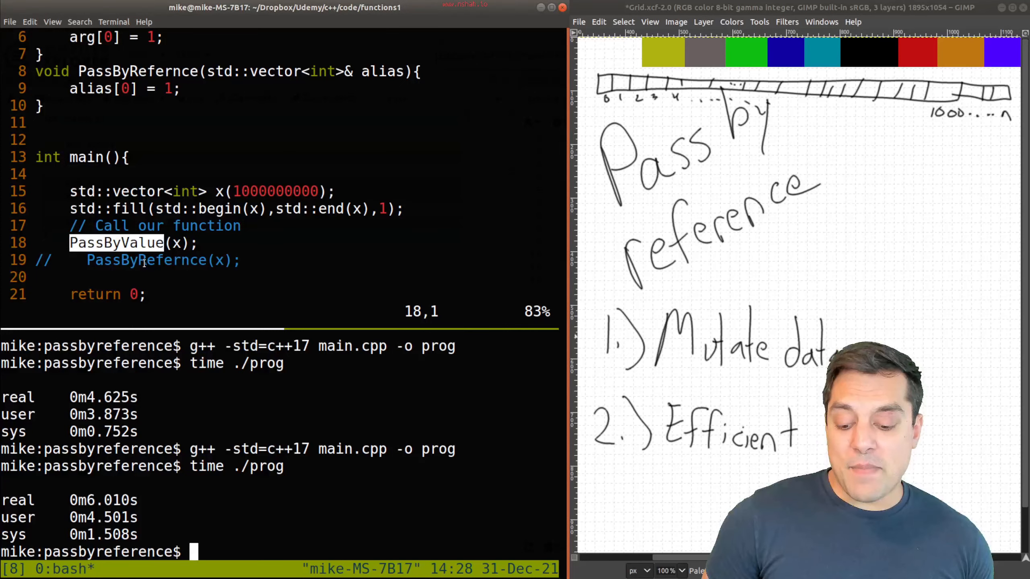